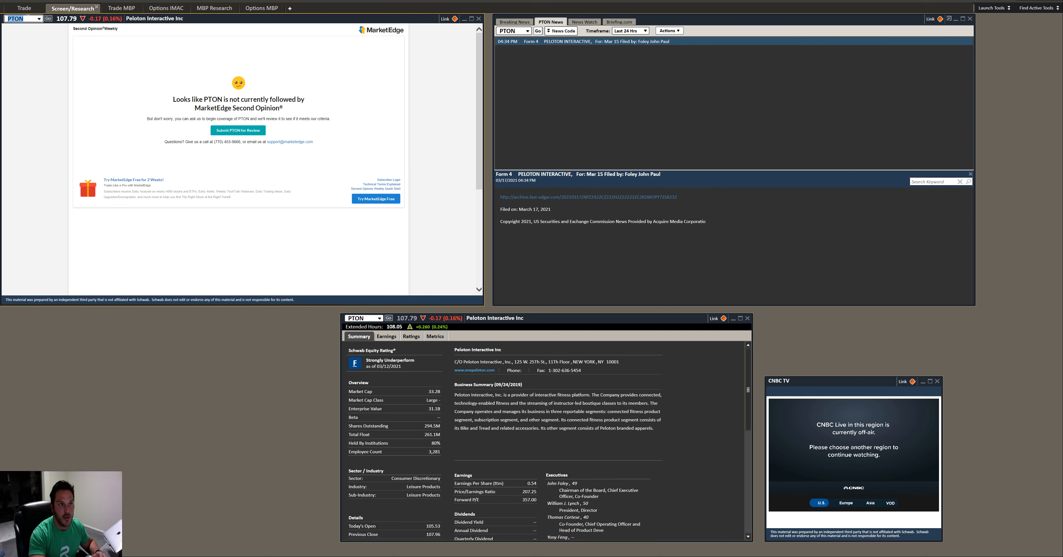
pyautogui.moveTo(182, 301)
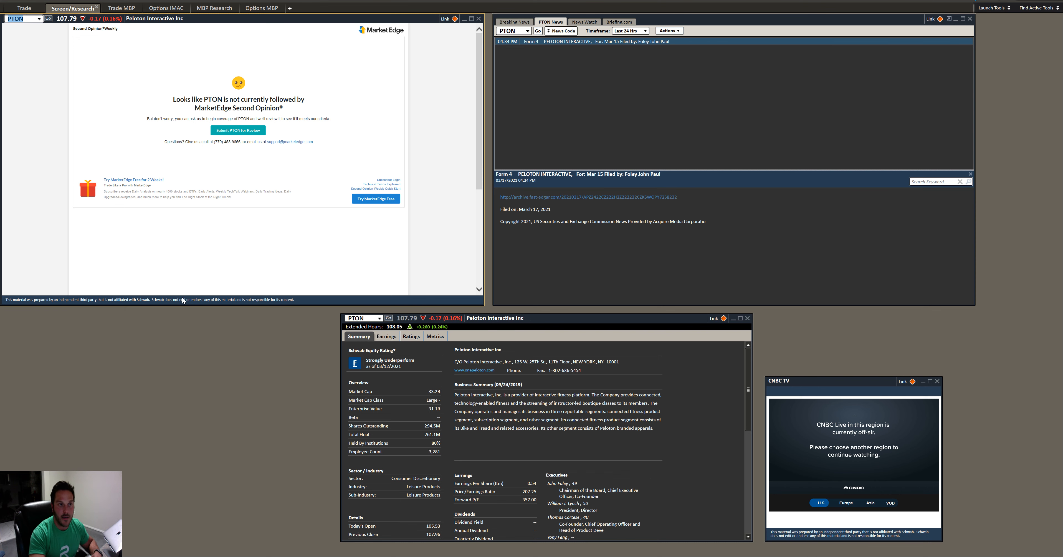
pyautogui.moveTo(168, 231)
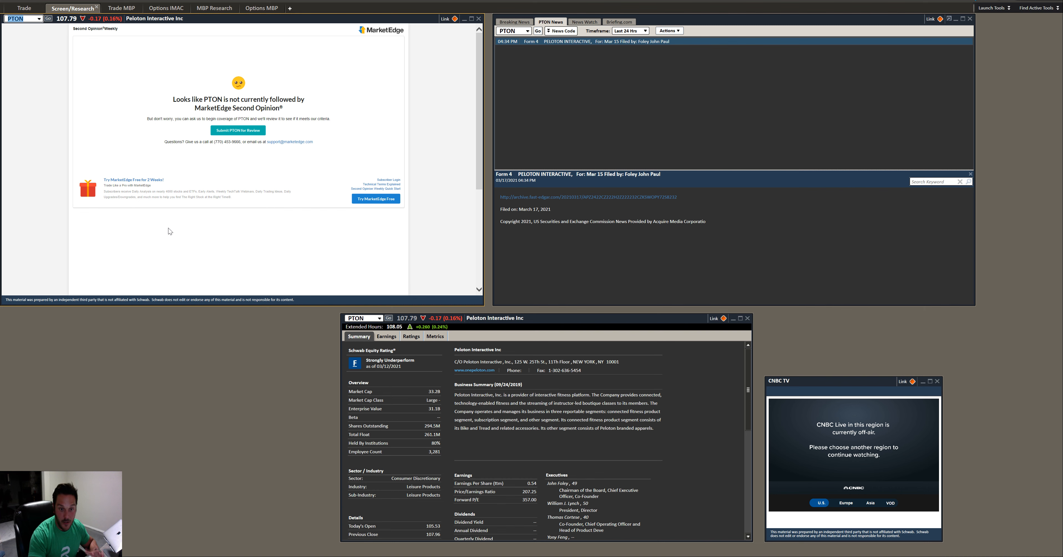
pyautogui.moveTo(181, 409)
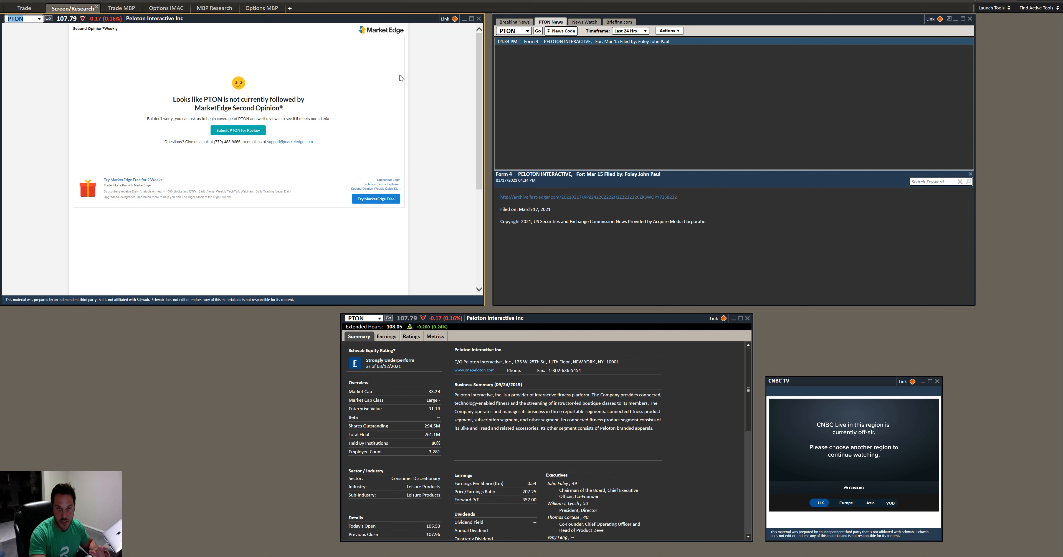
pyautogui.moveTo(153, 112)
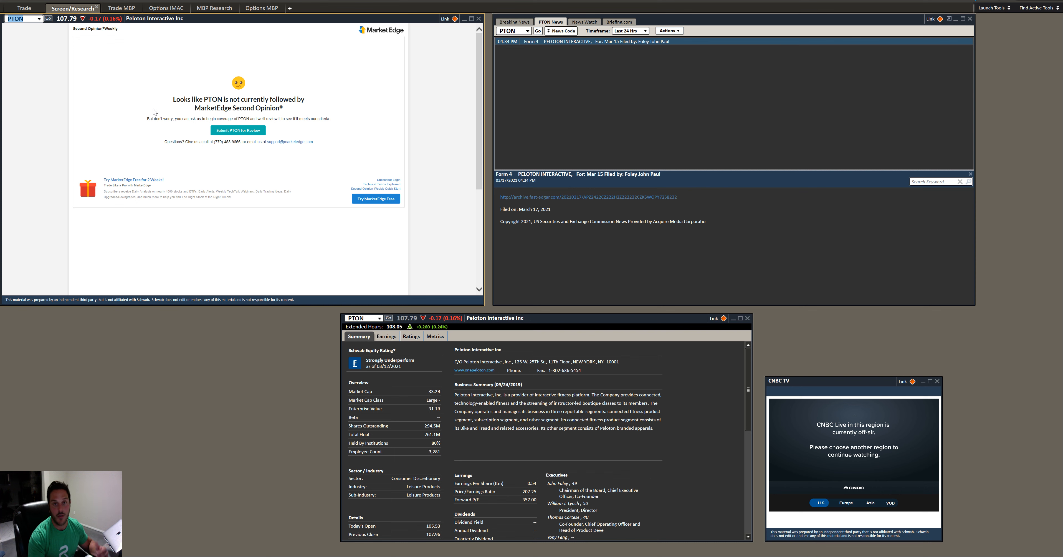
pyautogui.moveTo(210, 398)
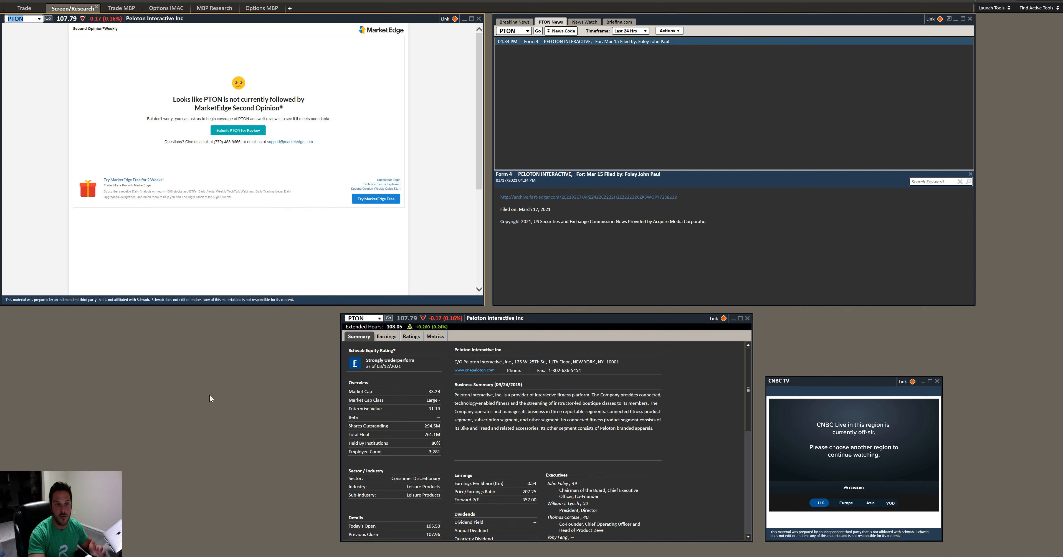
pyautogui.moveTo(332, 254)
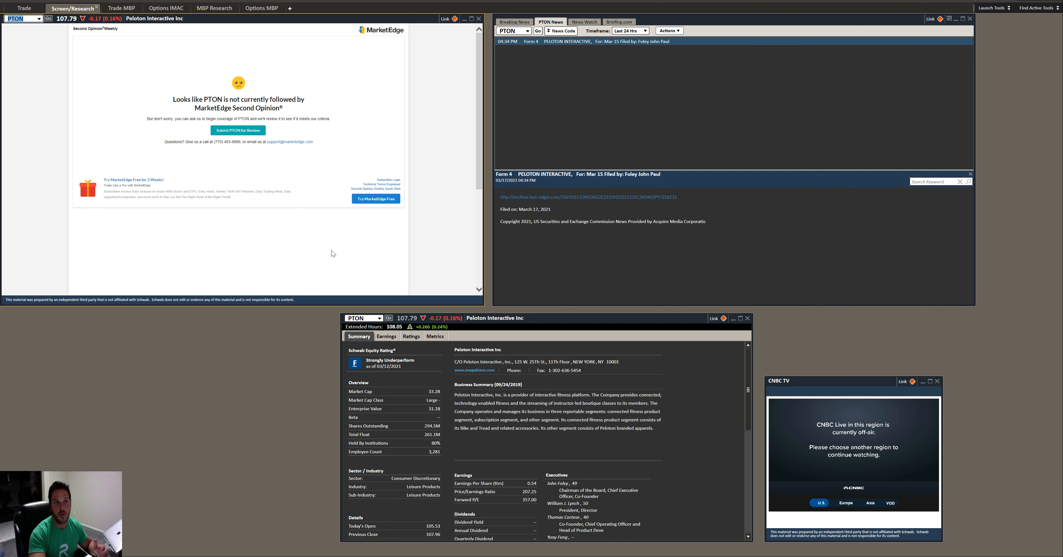
pyautogui.moveTo(339, 208)
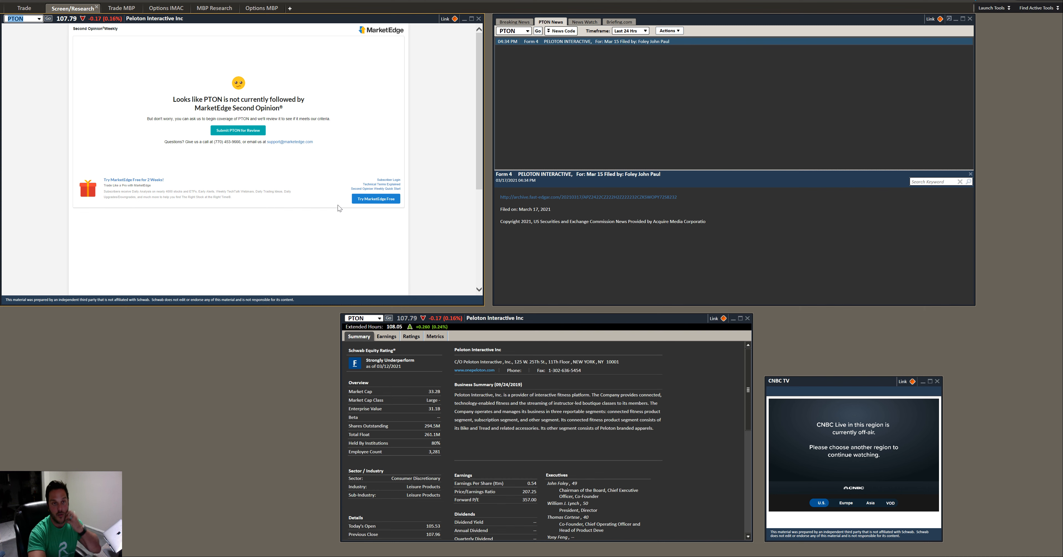
pyautogui.moveTo(368, 172)
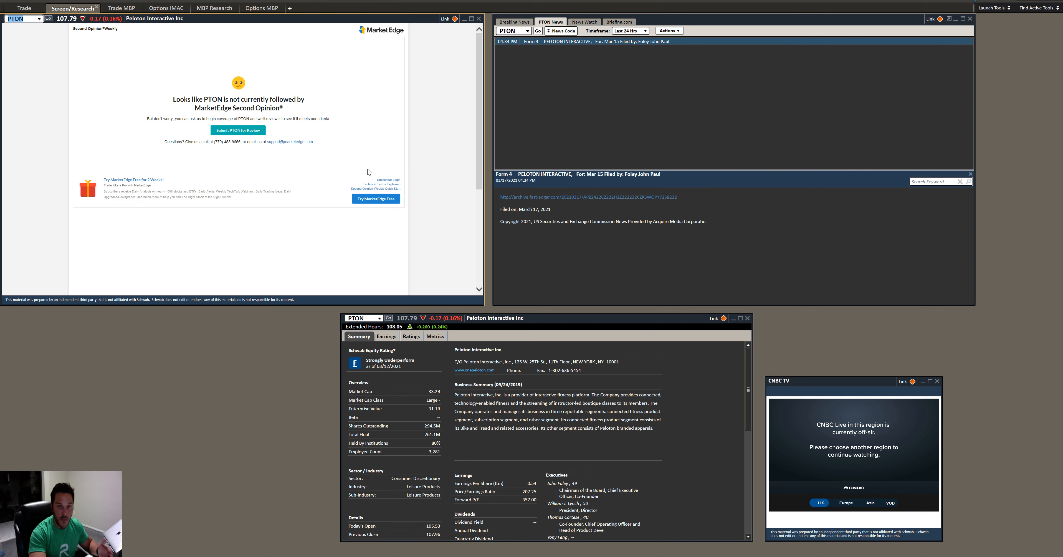
pyautogui.moveTo(170, 302)
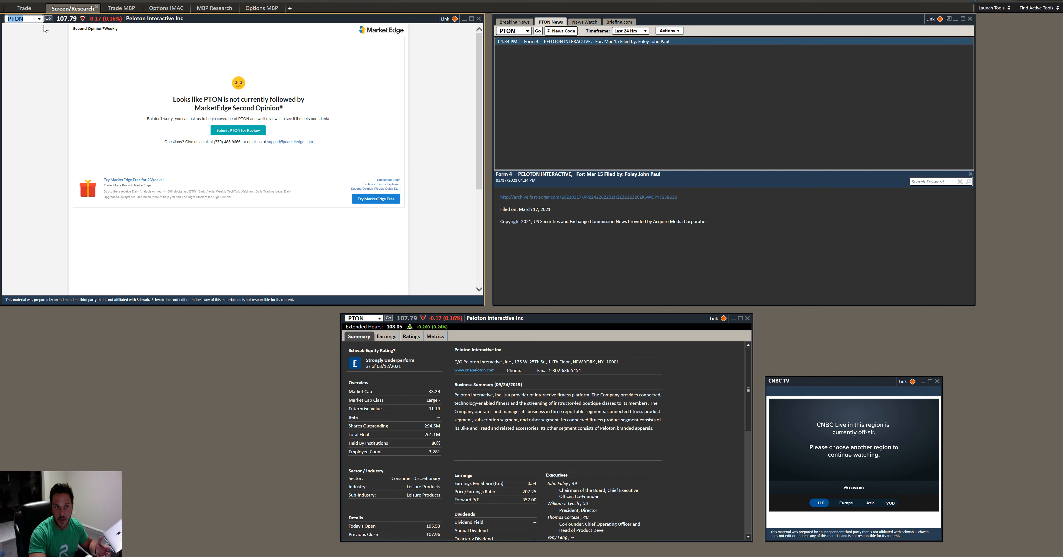
pyautogui.moveTo(283, 26)
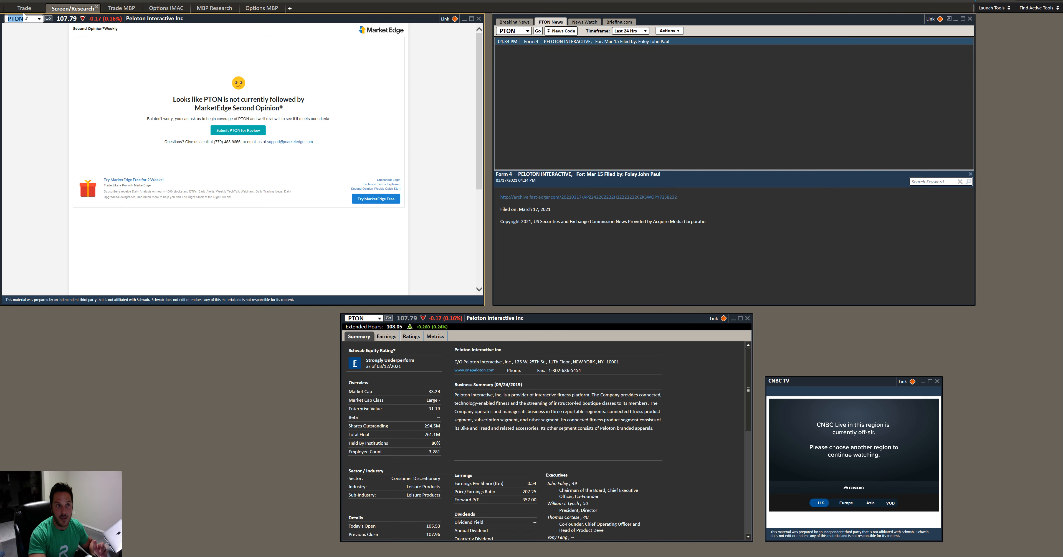
# - Cycle through the trading, single-chart and options layouts, then return to the research layout
pyautogui.click(24, 7)
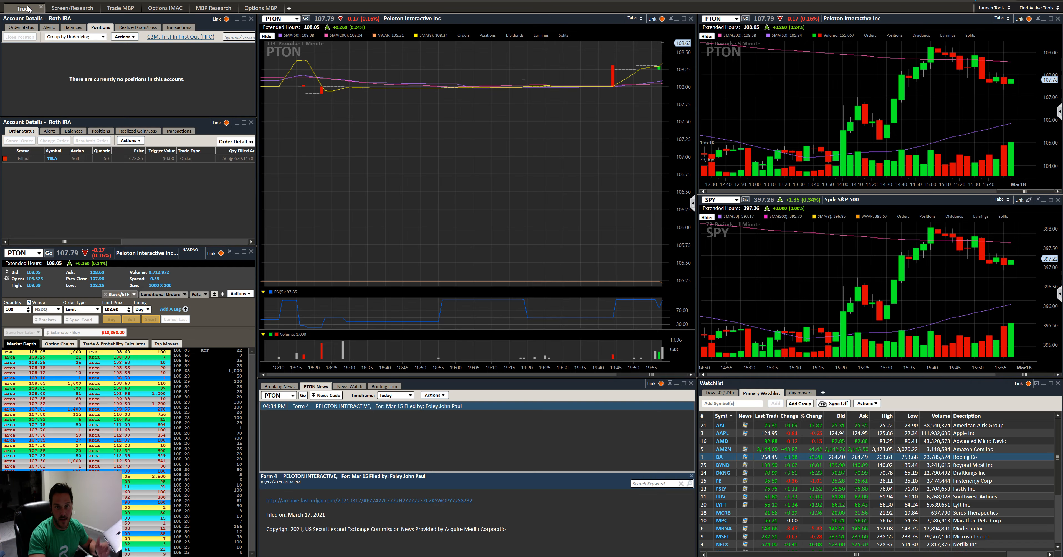
pyautogui.click(71, 7)
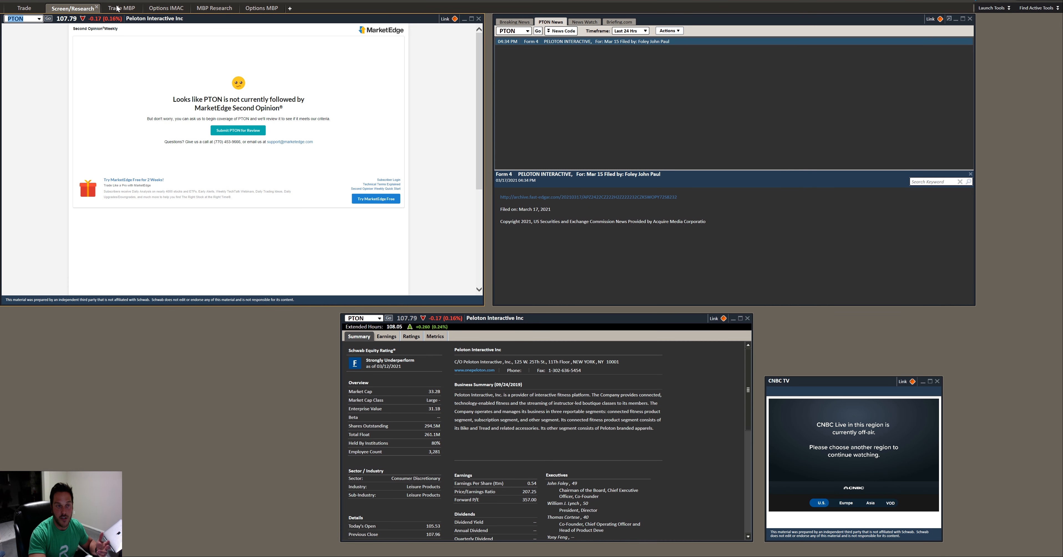
pyautogui.click(162, 7)
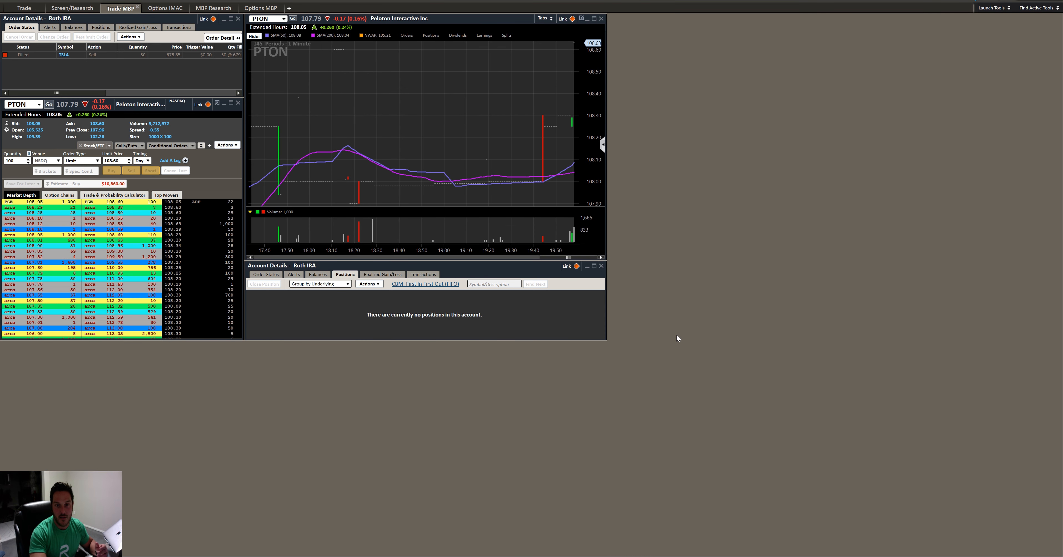
pyautogui.moveTo(750, 299)
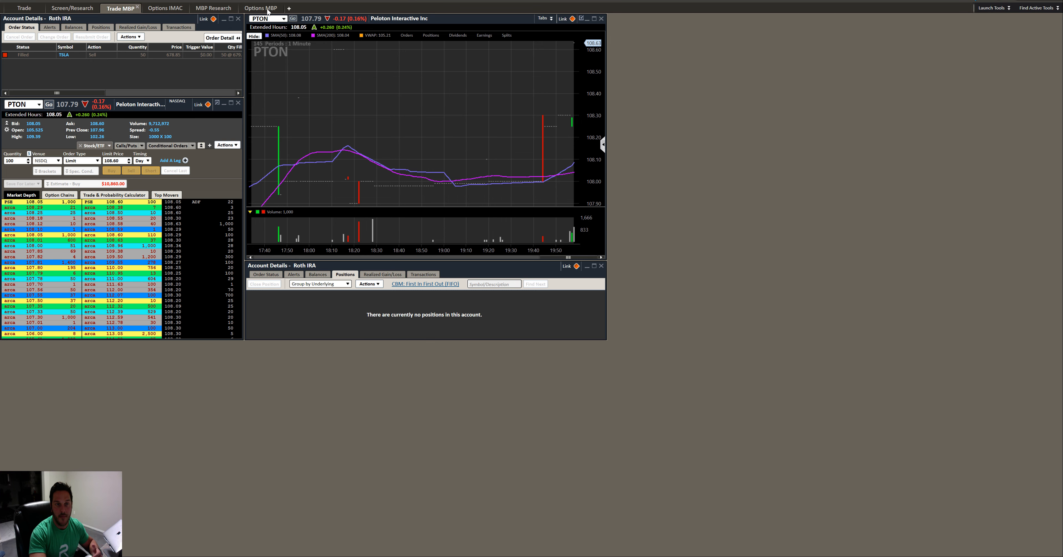
pyautogui.click(260, 7)
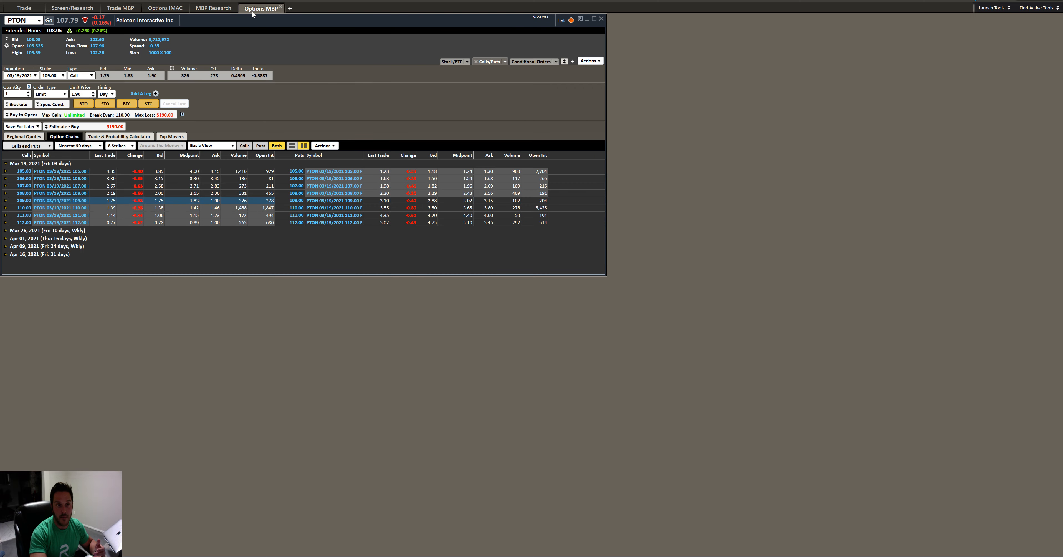
pyautogui.click(164, 8)
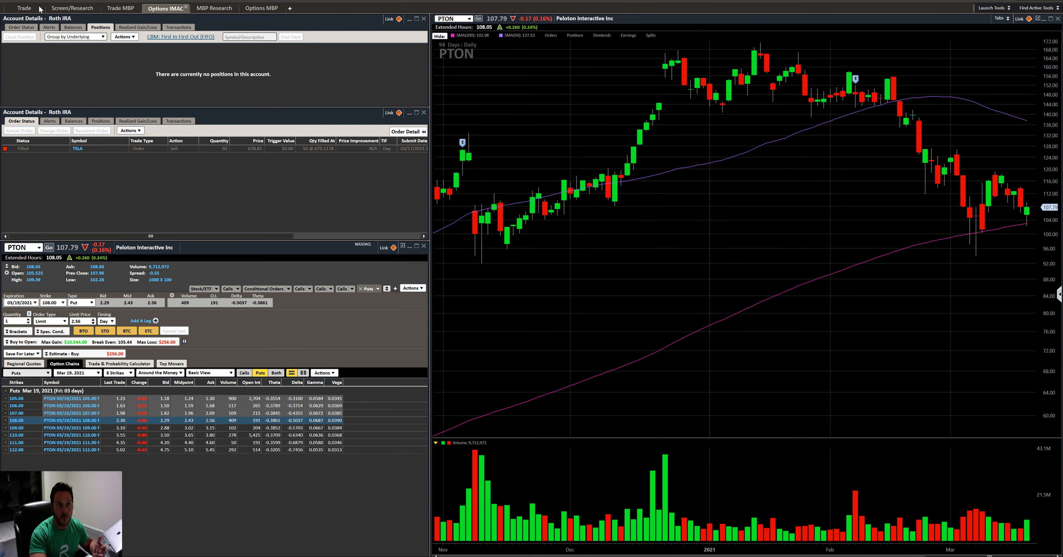
pyautogui.click(73, 8)
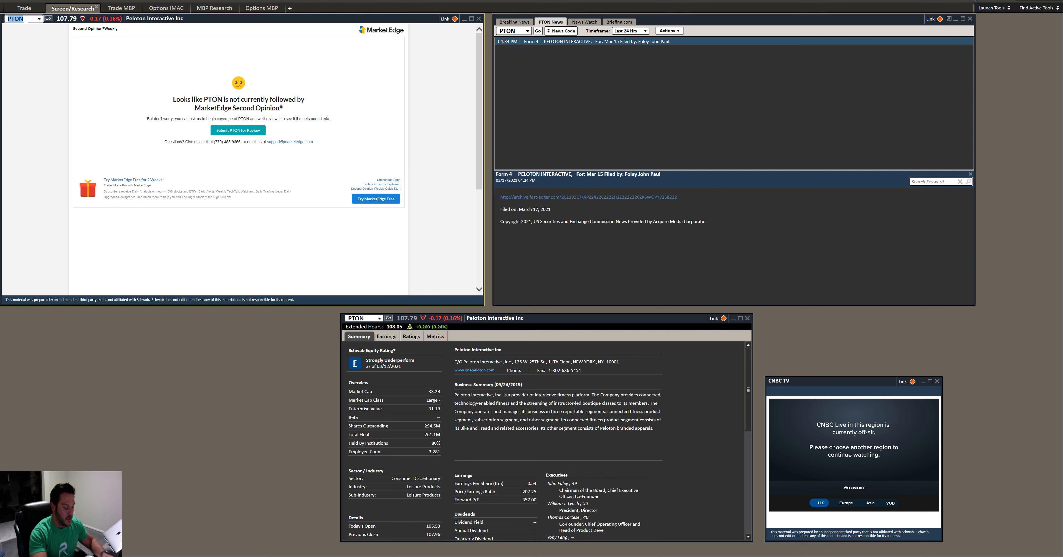
pyautogui.moveTo(61, 112)
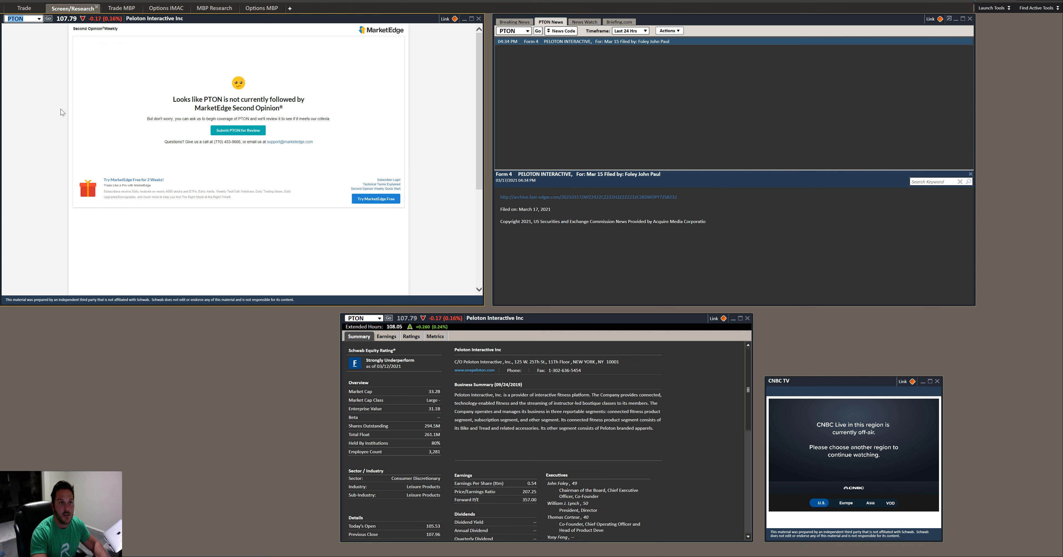
pyautogui.moveTo(391, 68)
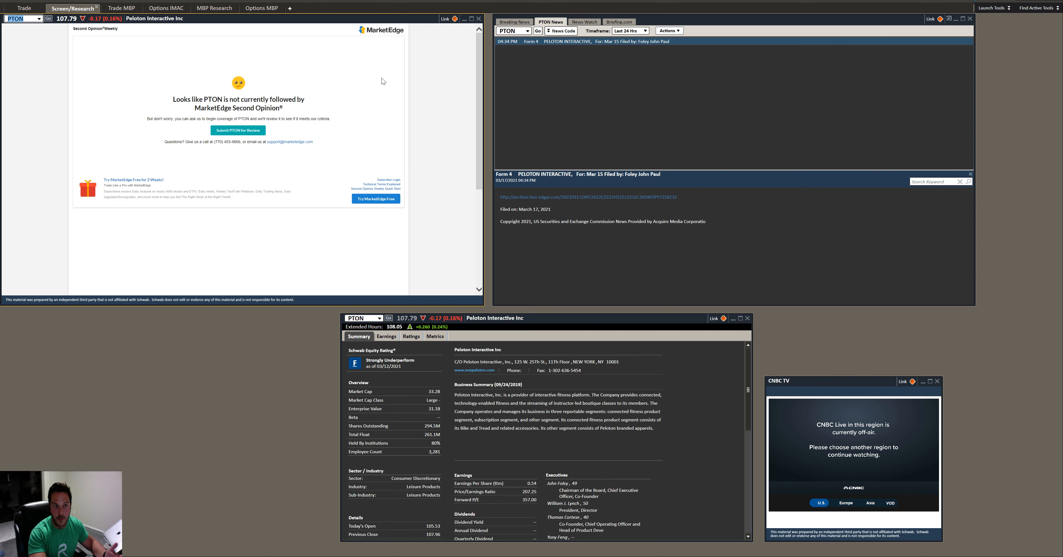
pyautogui.moveTo(456, 129)
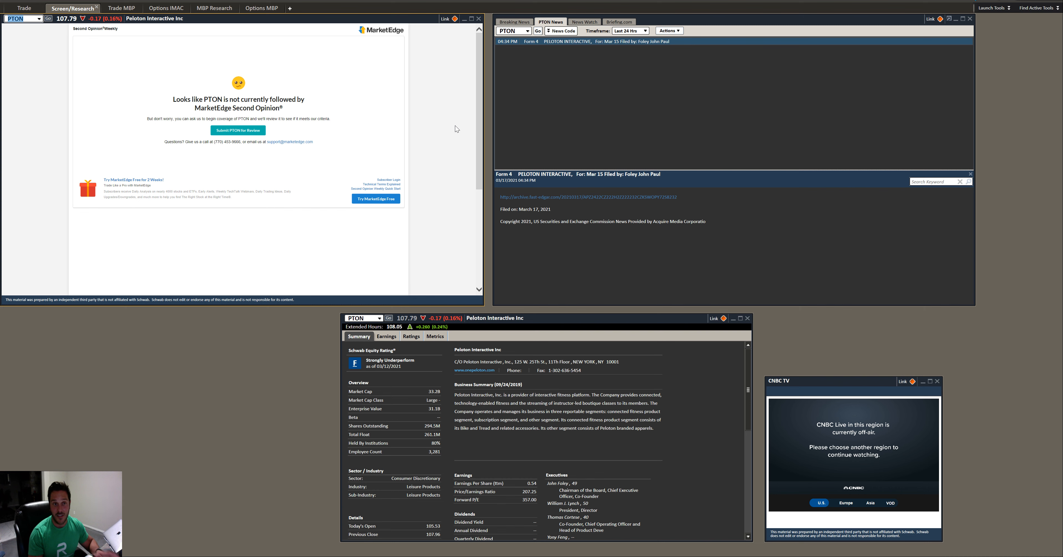
pyautogui.moveTo(368, 156)
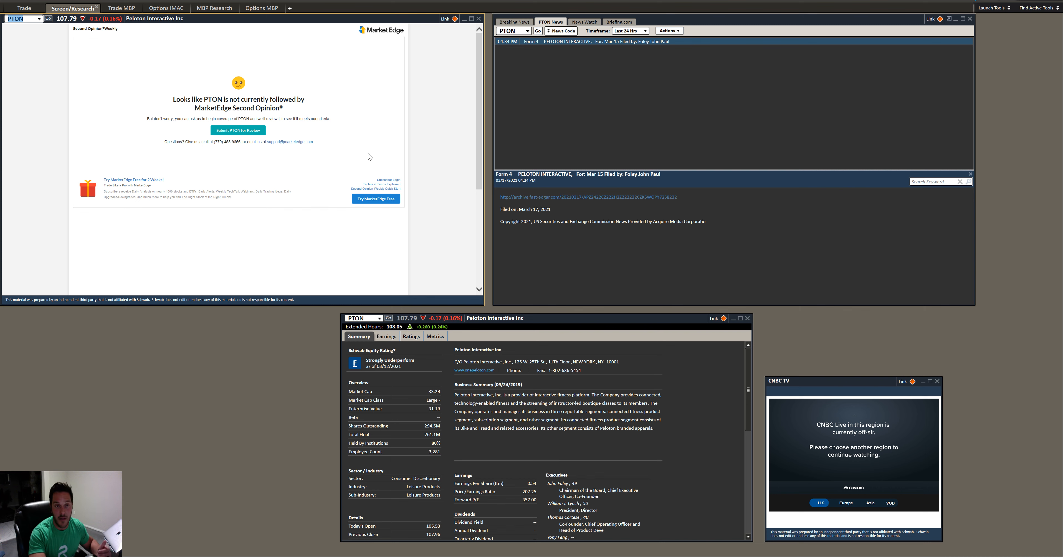
pyautogui.moveTo(371, 158)
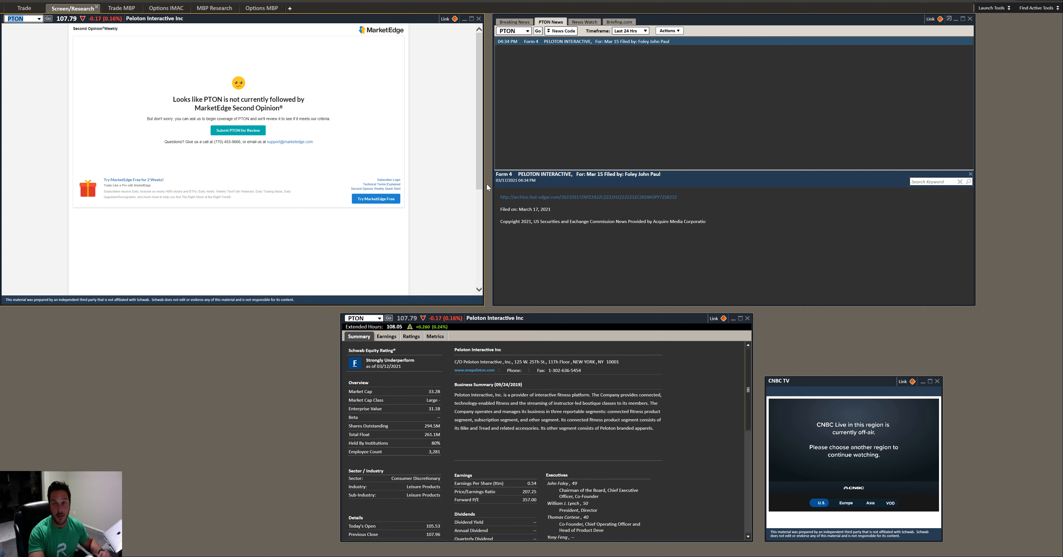
pyautogui.moveTo(484, 189)
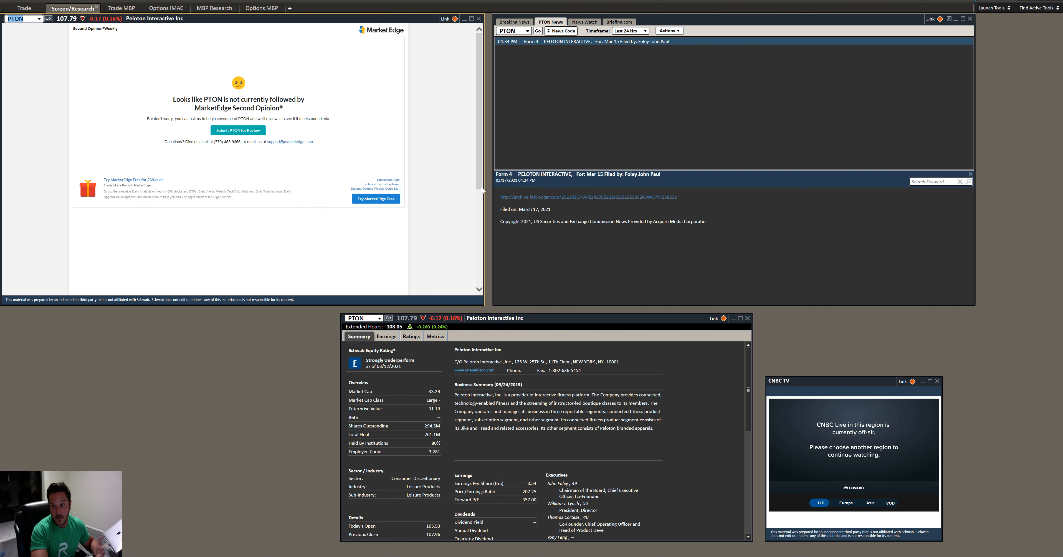
pyautogui.moveTo(162, 83)
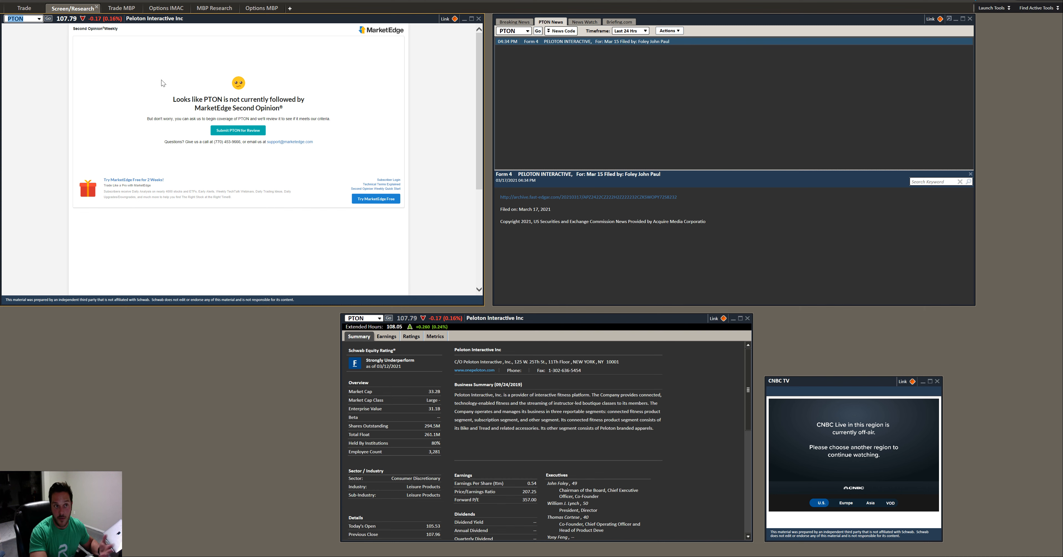
pyautogui.moveTo(171, 92)
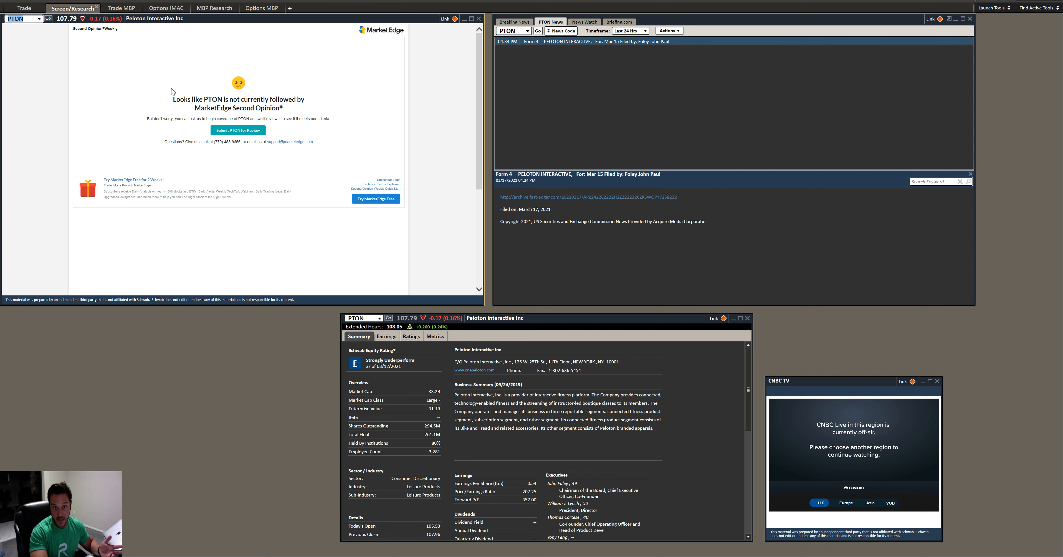
pyautogui.moveTo(91, 68)
pyautogui.write('AAPL')
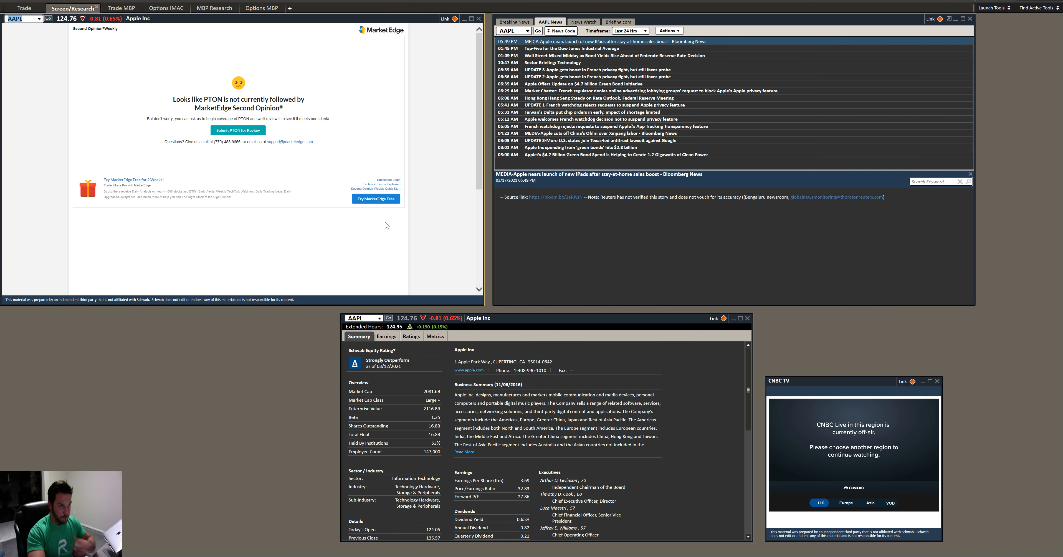
pyautogui.moveTo(325, 145)
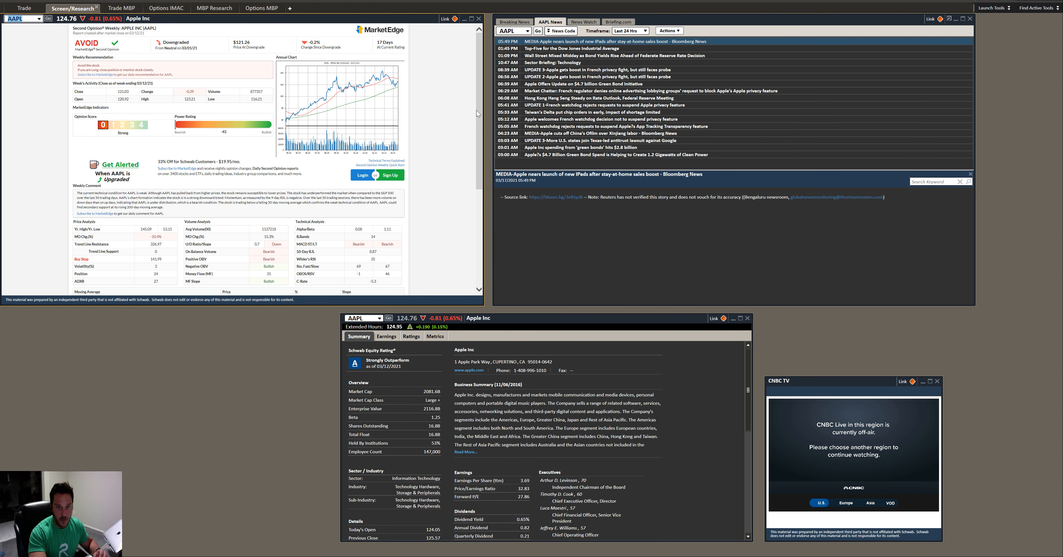
pyautogui.moveTo(353, 230)
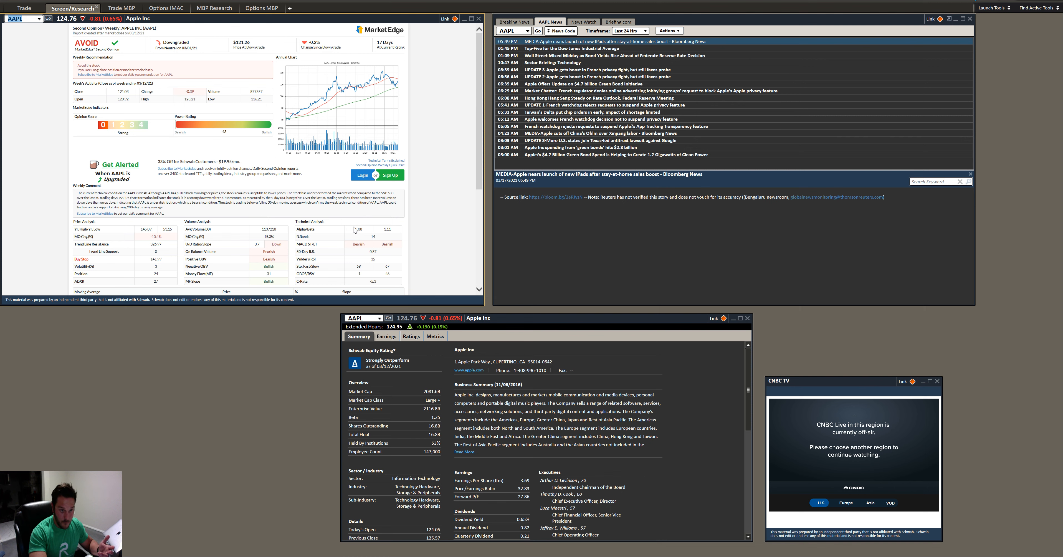
pyautogui.moveTo(178, 67)
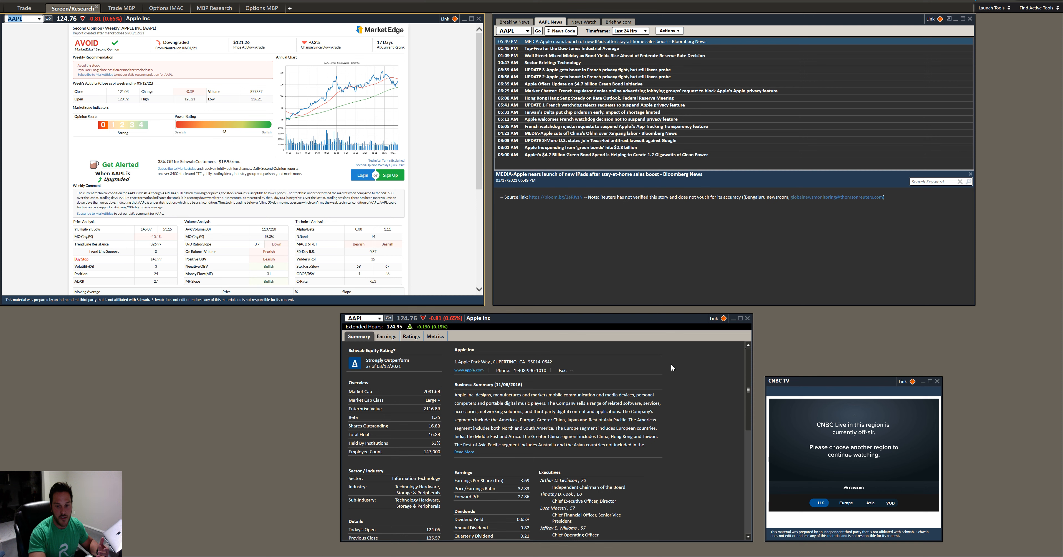
pyautogui.moveTo(550, 346)
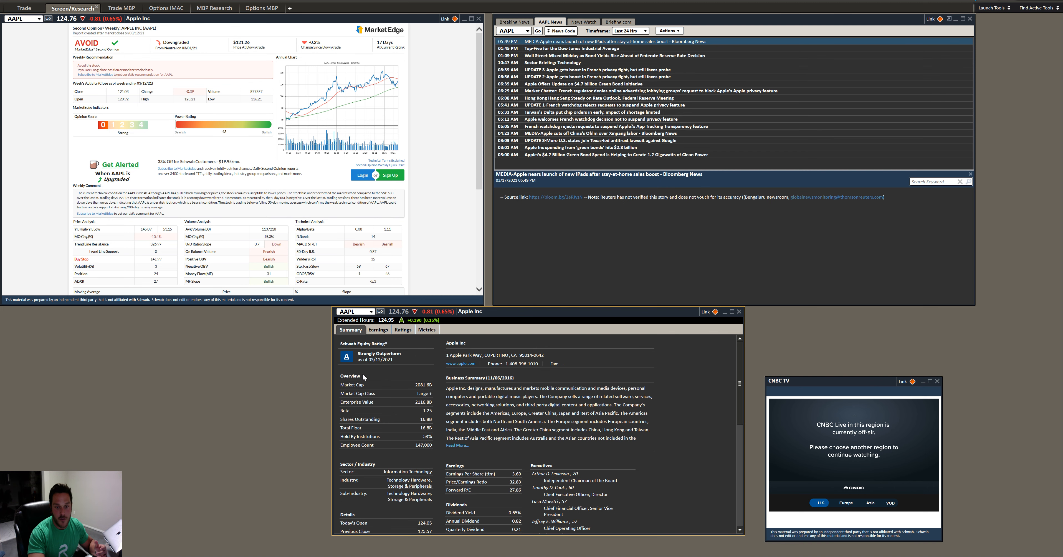
pyautogui.moveTo(338, 358)
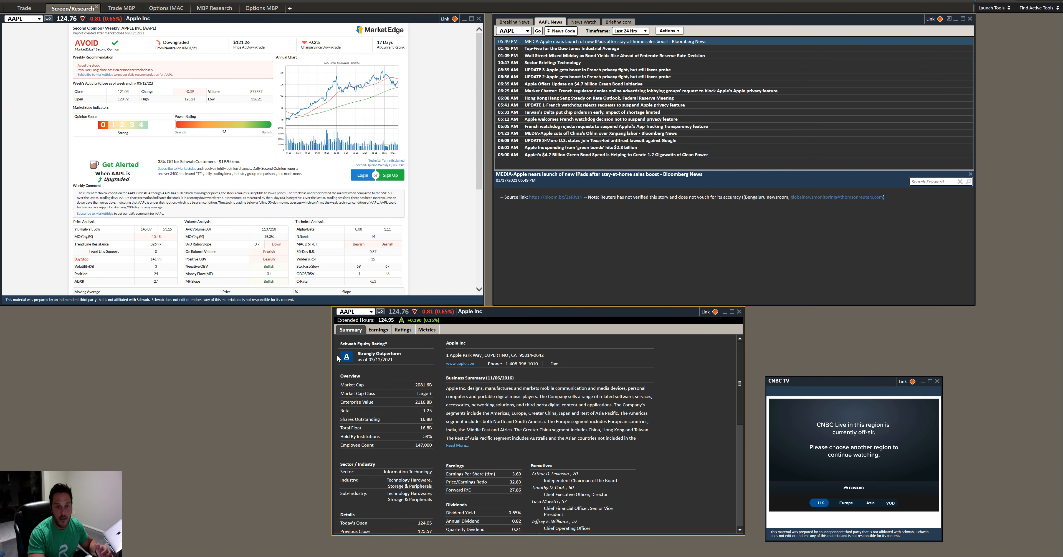
pyautogui.moveTo(373, 364)
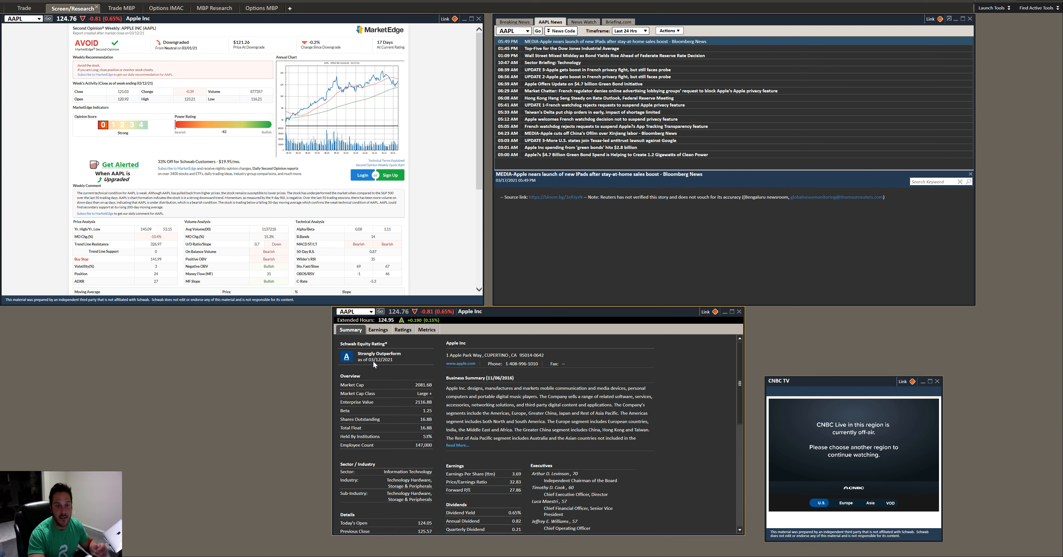
pyautogui.moveTo(412, 373)
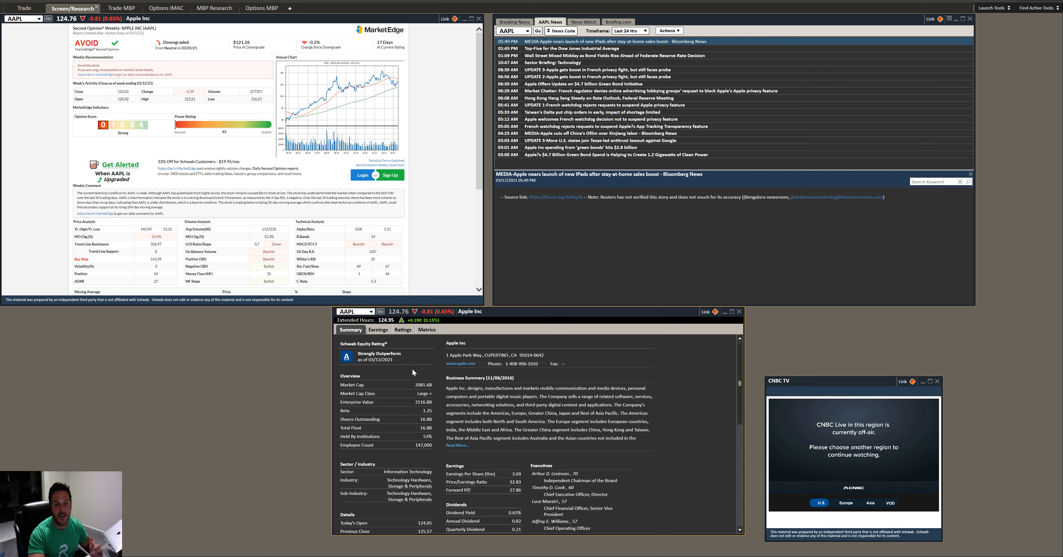
pyautogui.moveTo(370, 368)
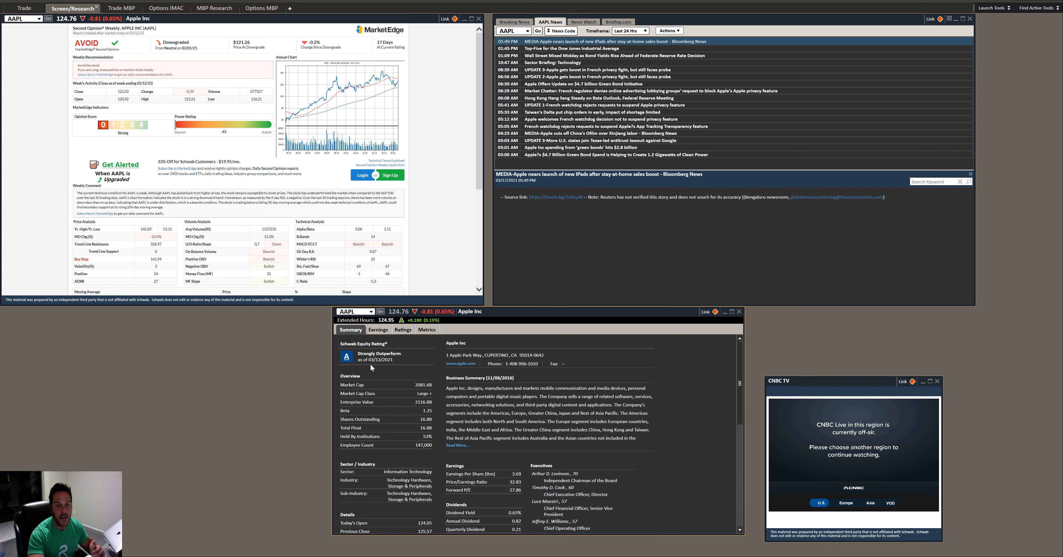
pyautogui.moveTo(391, 370)
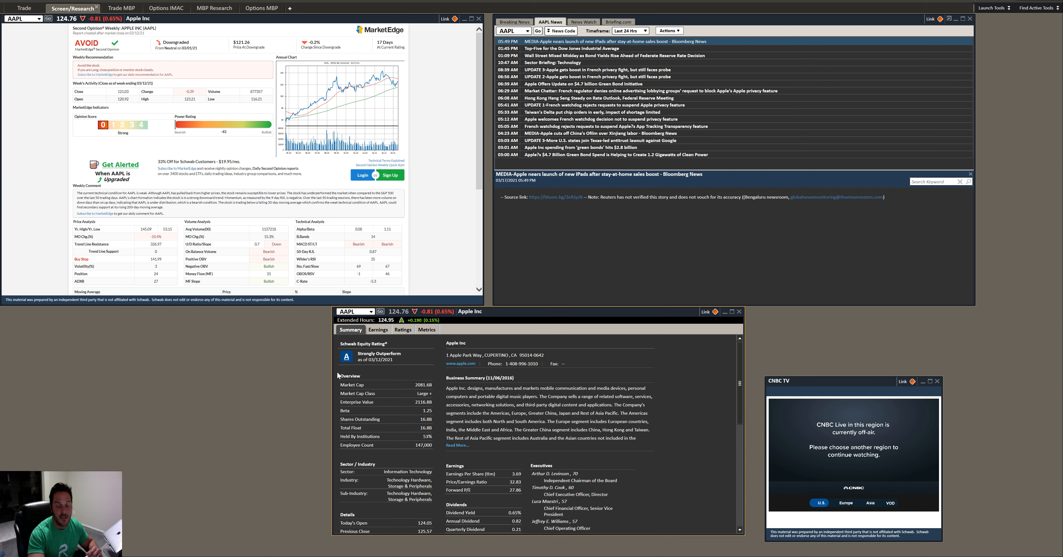
pyautogui.moveTo(345, 362)
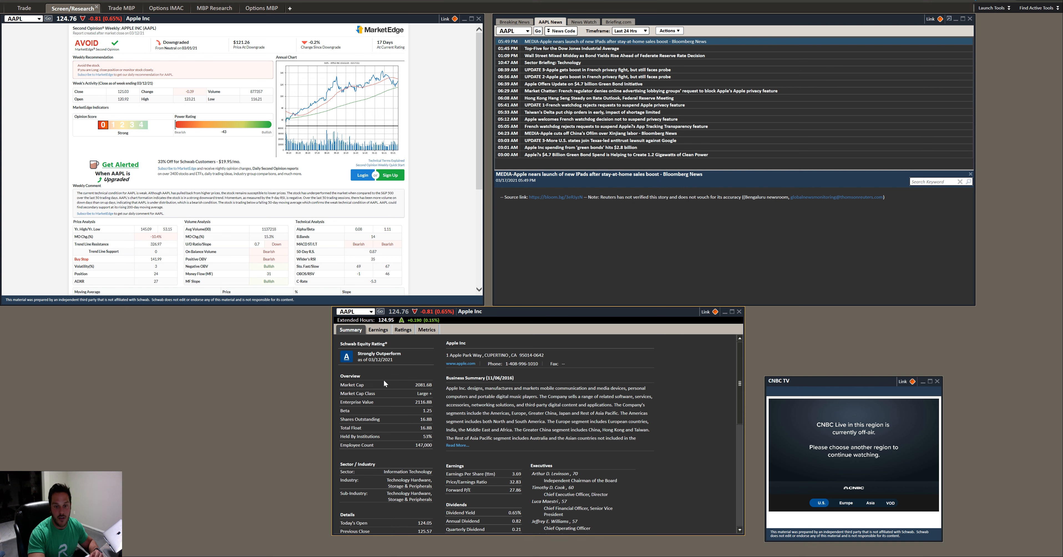
pyautogui.moveTo(430, 394)
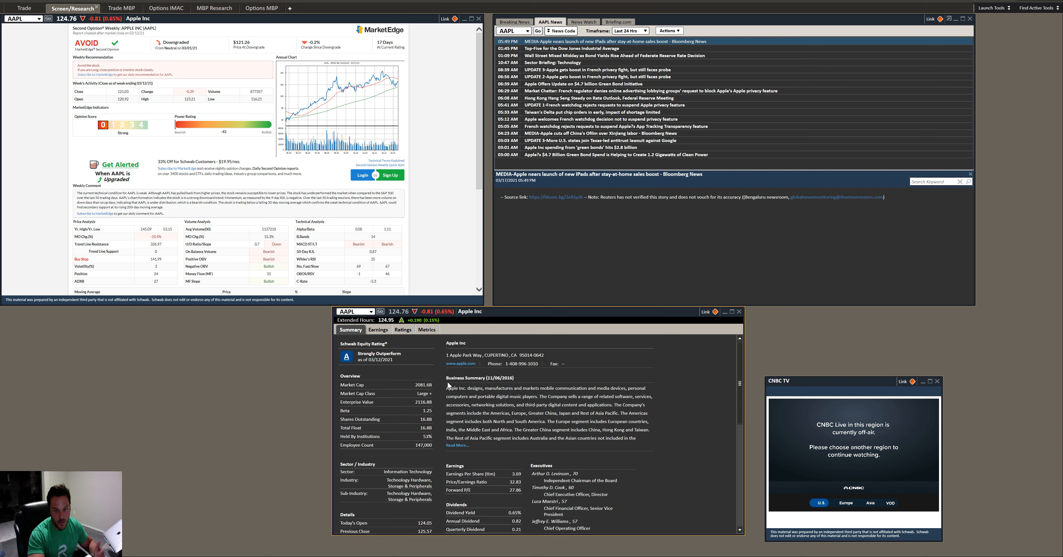
pyautogui.moveTo(427, 391)
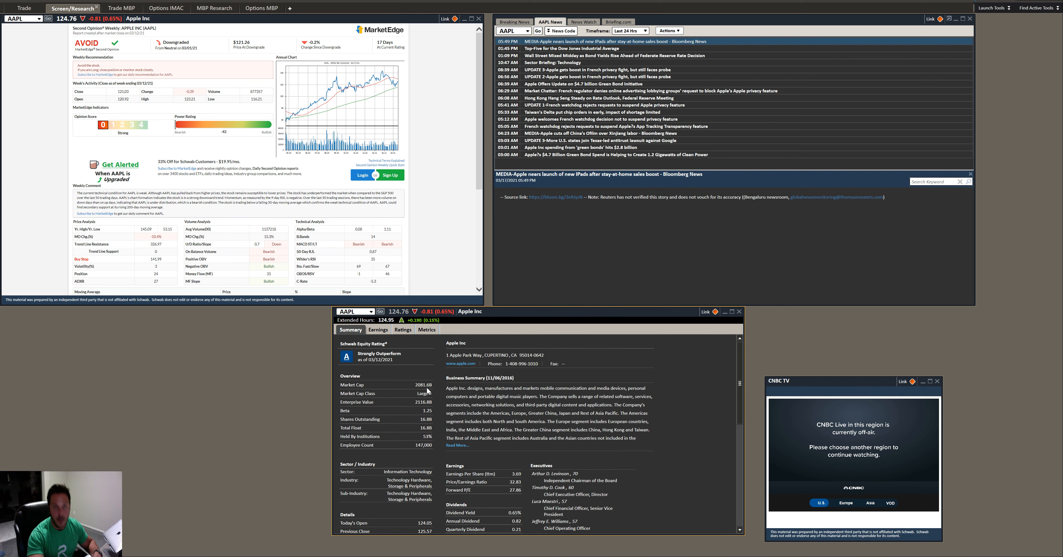
pyautogui.moveTo(425, 393)
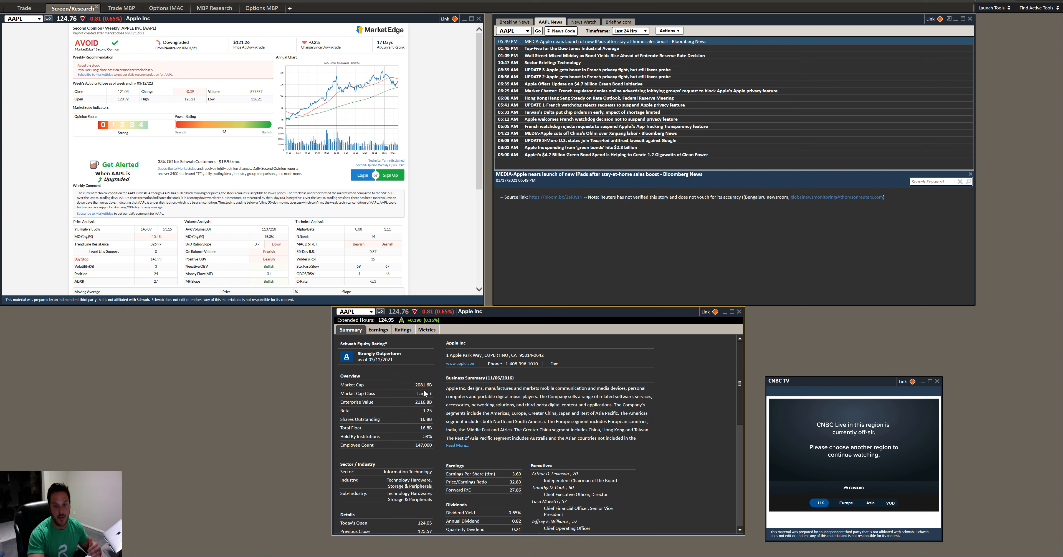
pyautogui.moveTo(440, 392)
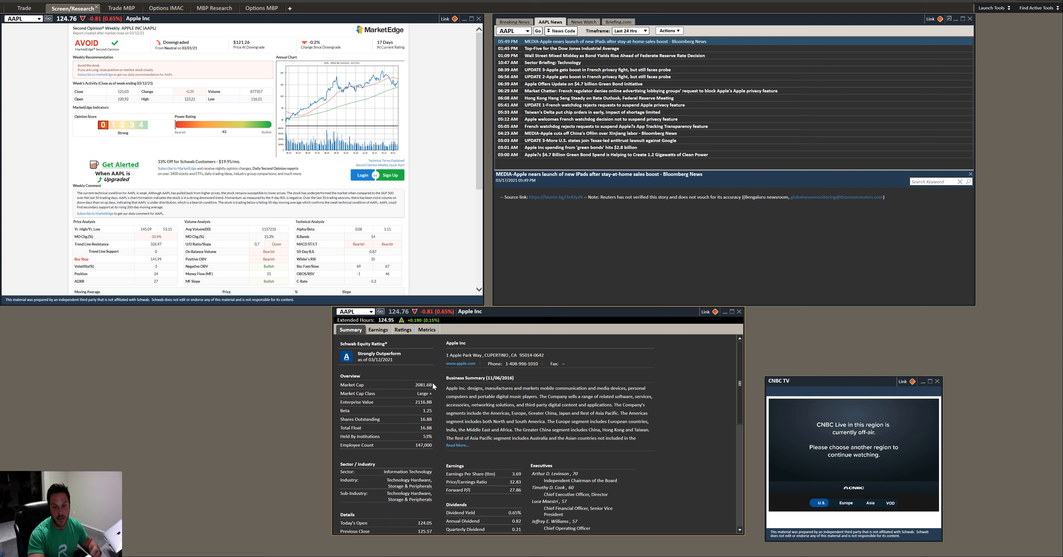
pyautogui.moveTo(332, 398)
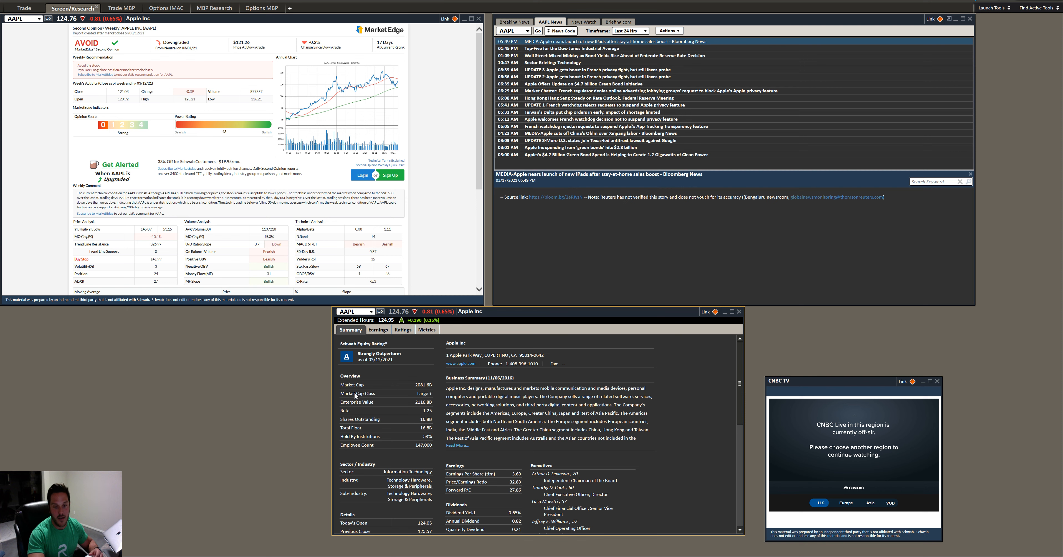
pyautogui.moveTo(418, 400)
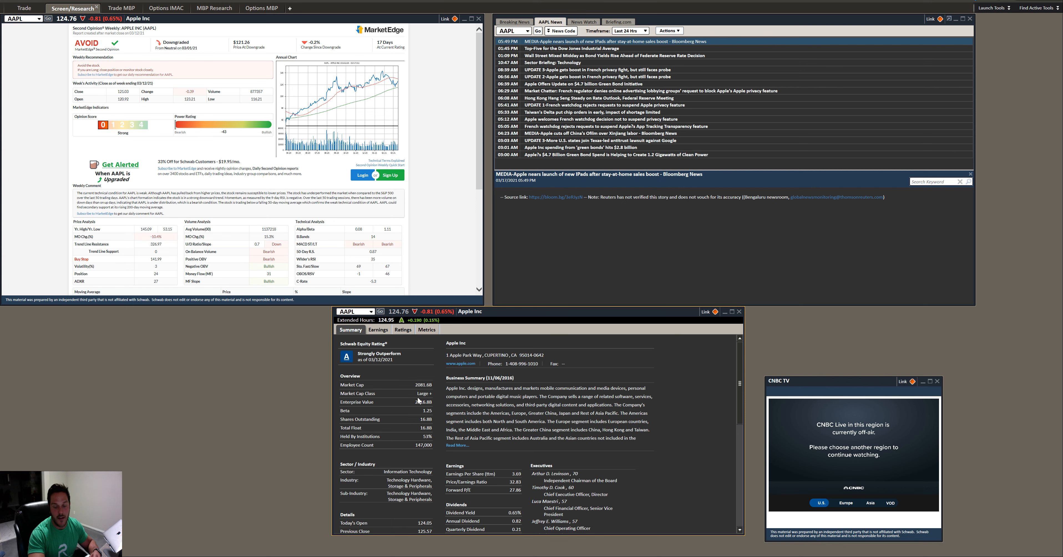
pyautogui.moveTo(364, 425)
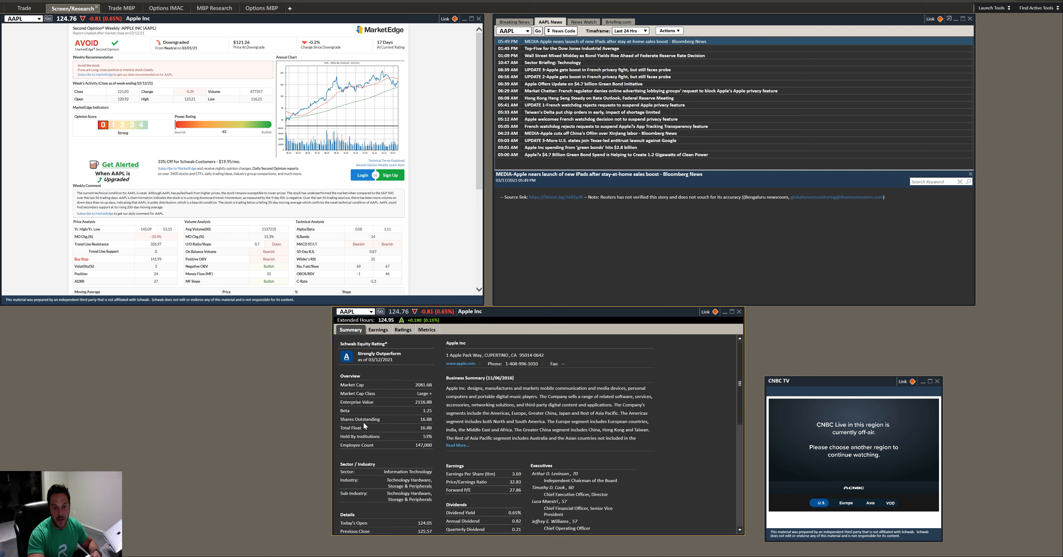
pyautogui.moveTo(419, 425)
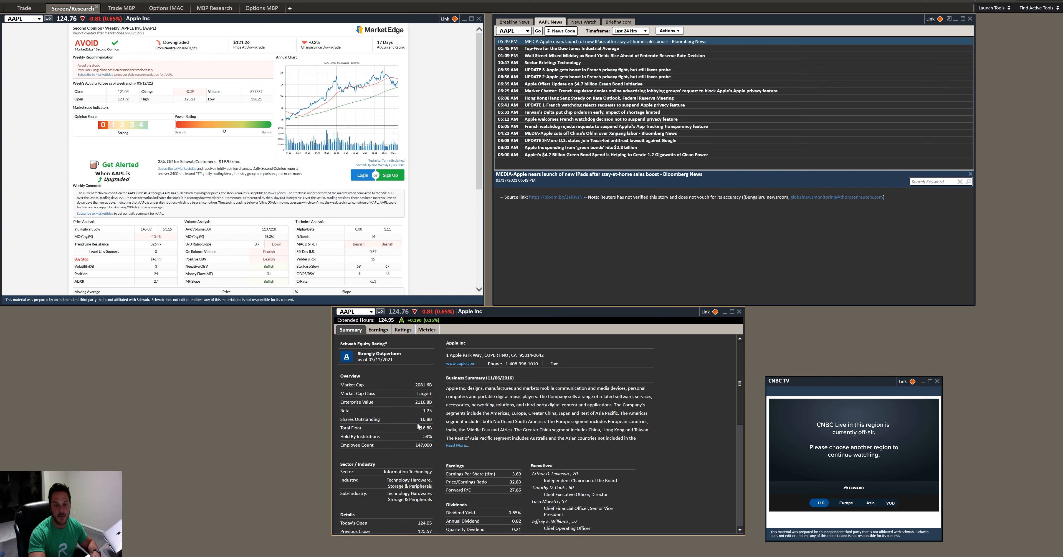
pyautogui.moveTo(404, 430)
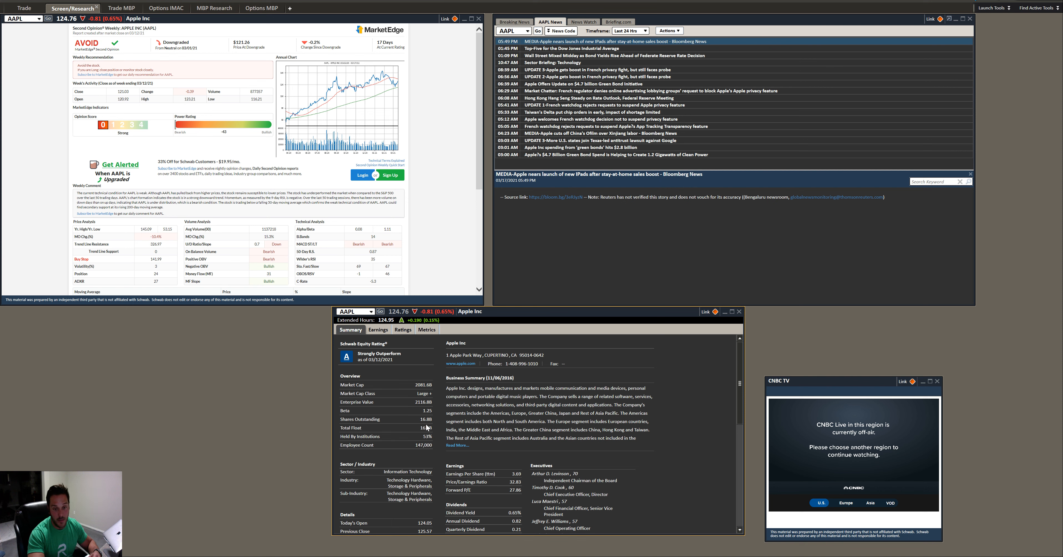
pyautogui.moveTo(439, 443)
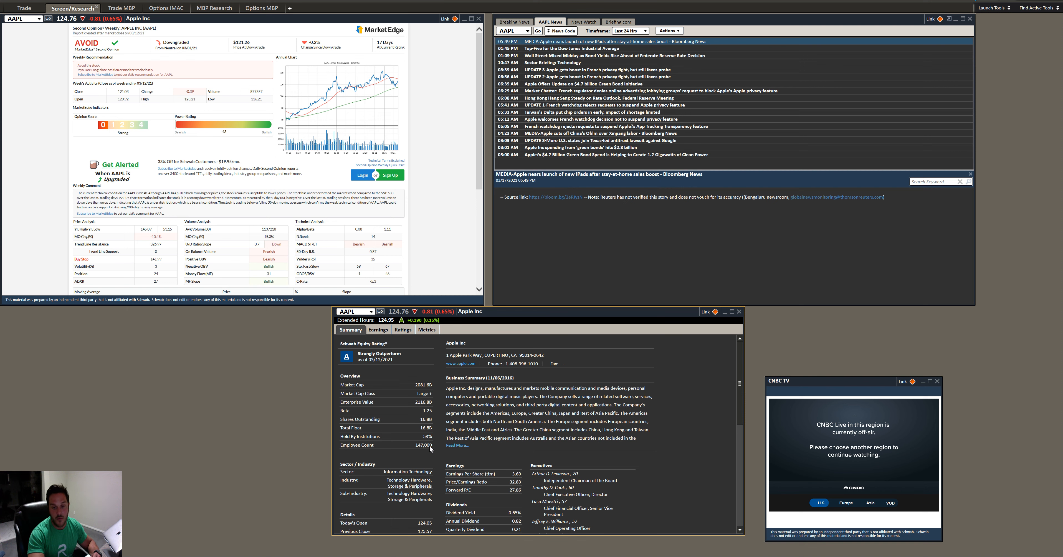
pyautogui.moveTo(349, 445)
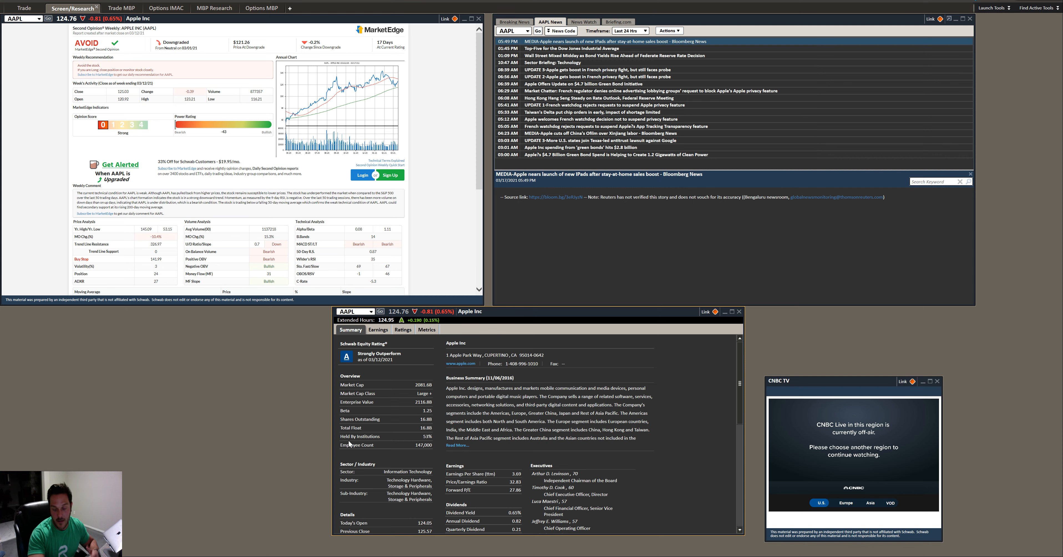
# - Scroll Apple's Summary view, then switch the research panel to the Earnings view
pyautogui.scroll(-3)
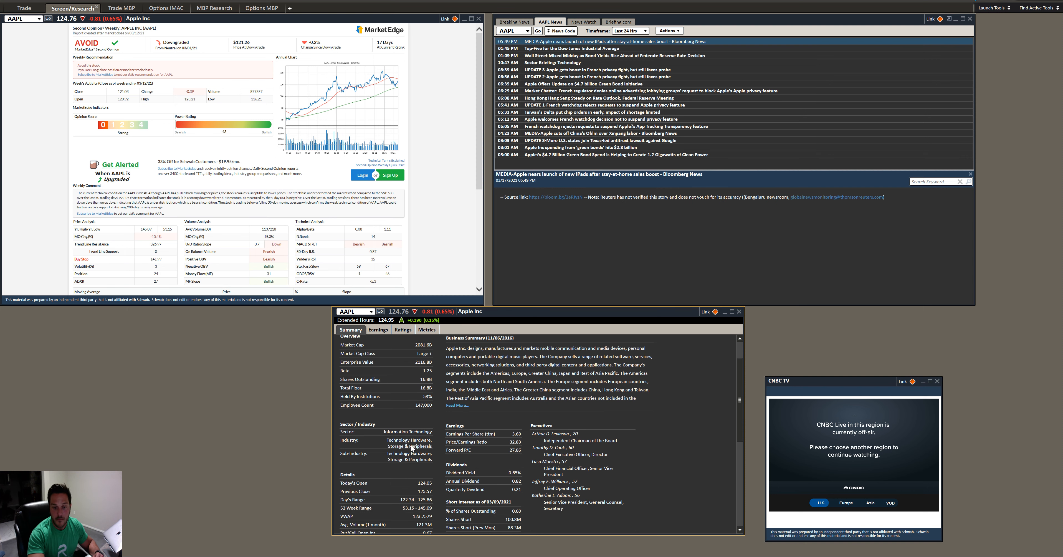
pyautogui.scroll(-3)
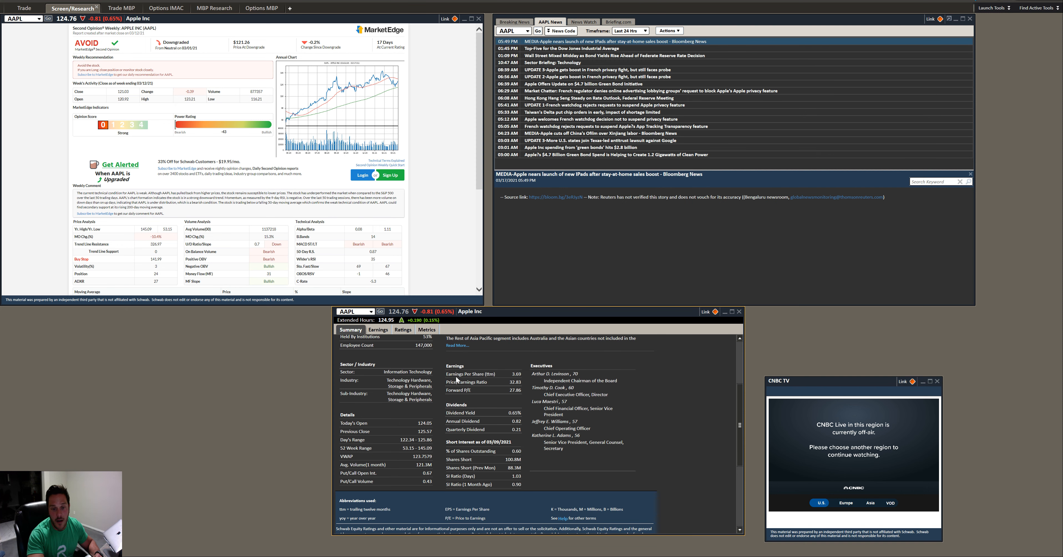
pyautogui.moveTo(366, 399)
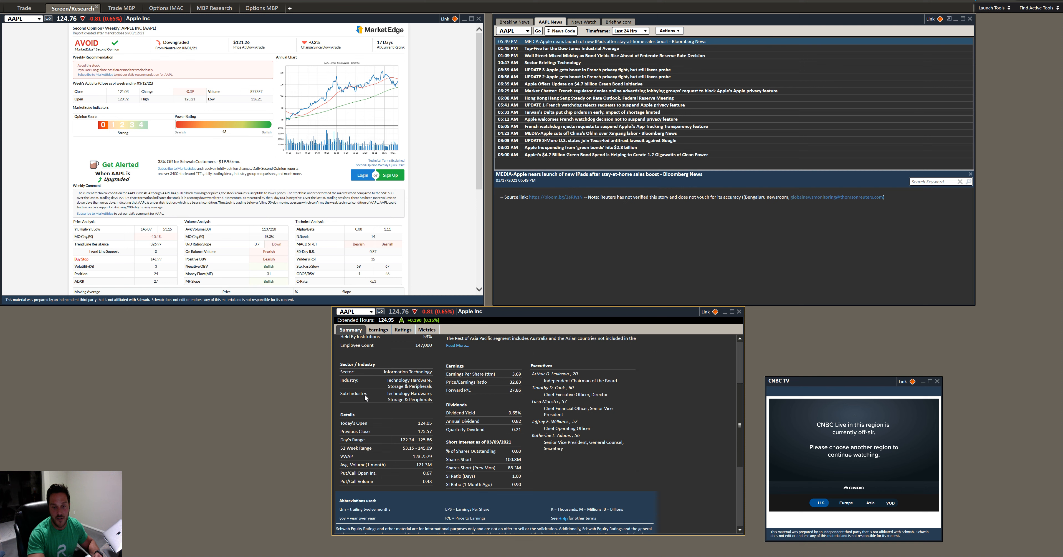
pyautogui.moveTo(409, 435)
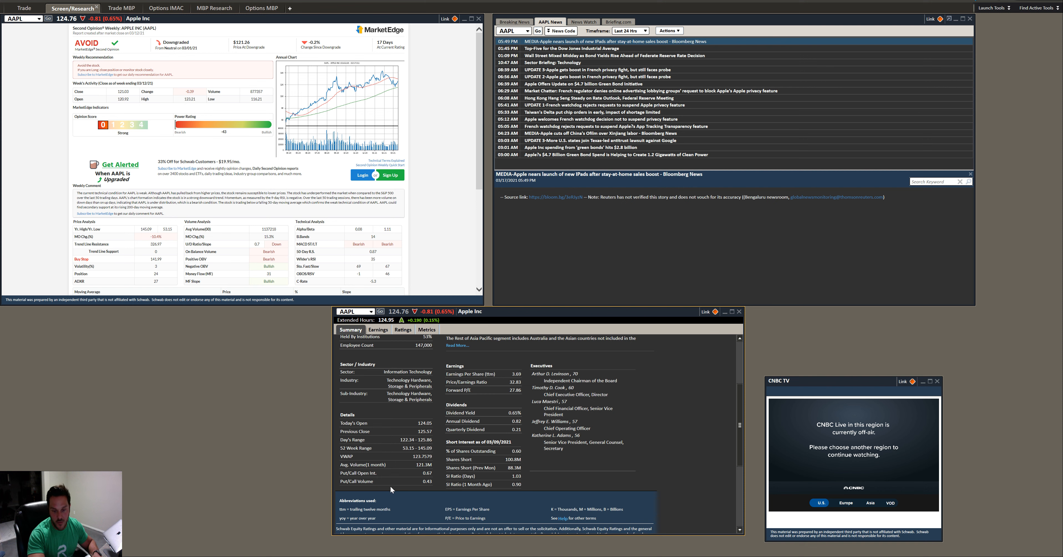
pyautogui.moveTo(366, 478)
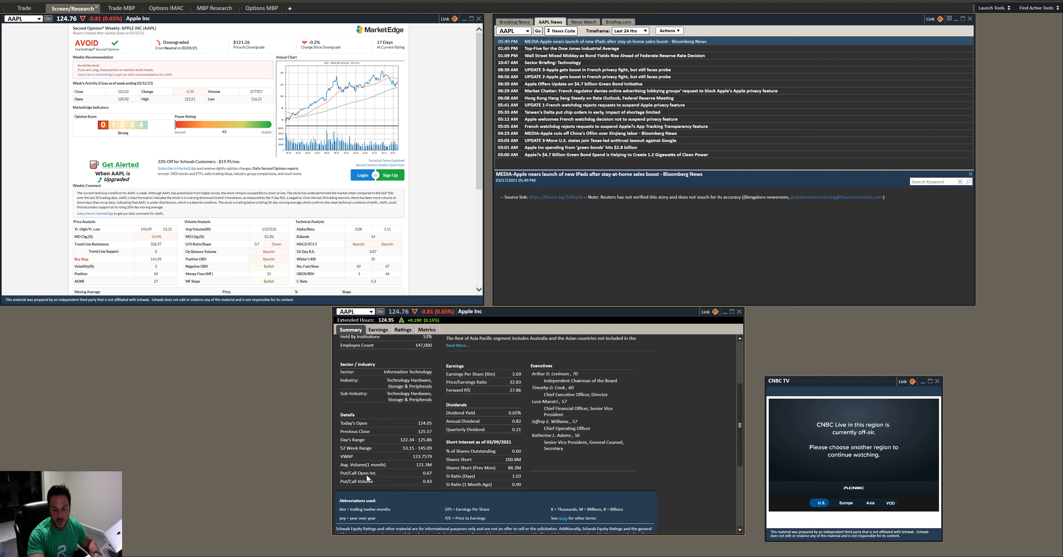
pyautogui.moveTo(519, 401)
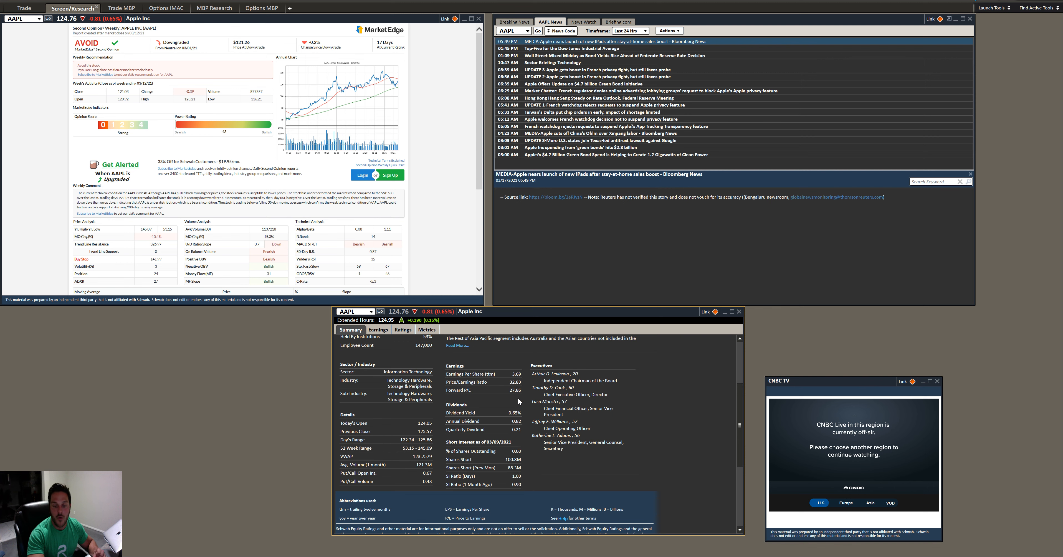
pyautogui.moveTo(509, 397)
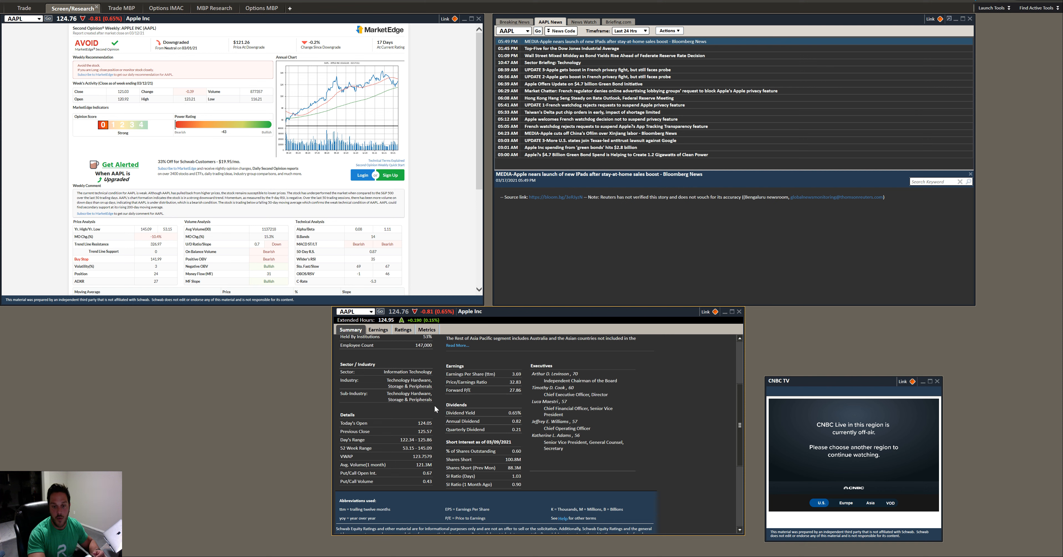
pyautogui.moveTo(475, 418)
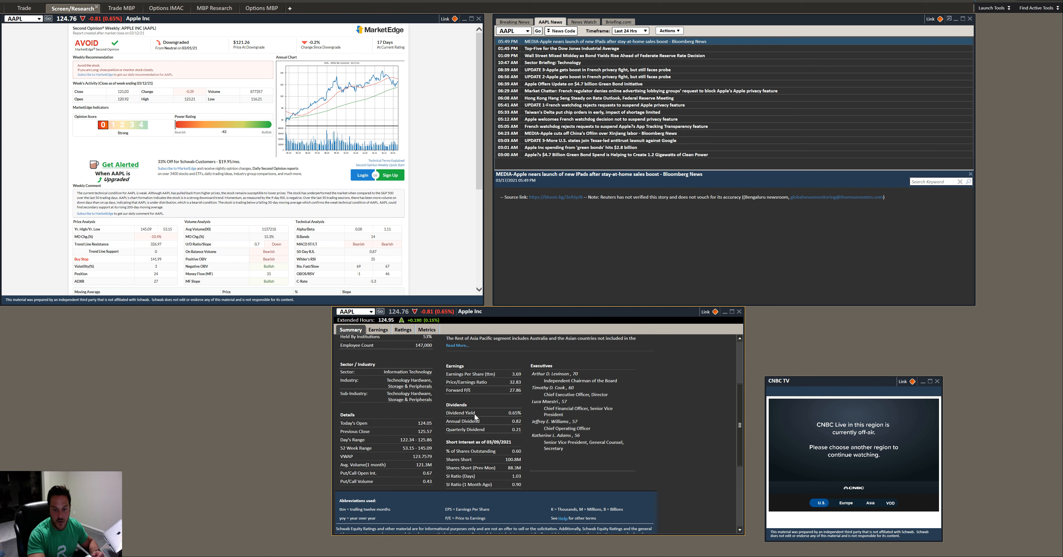
pyautogui.moveTo(505, 472)
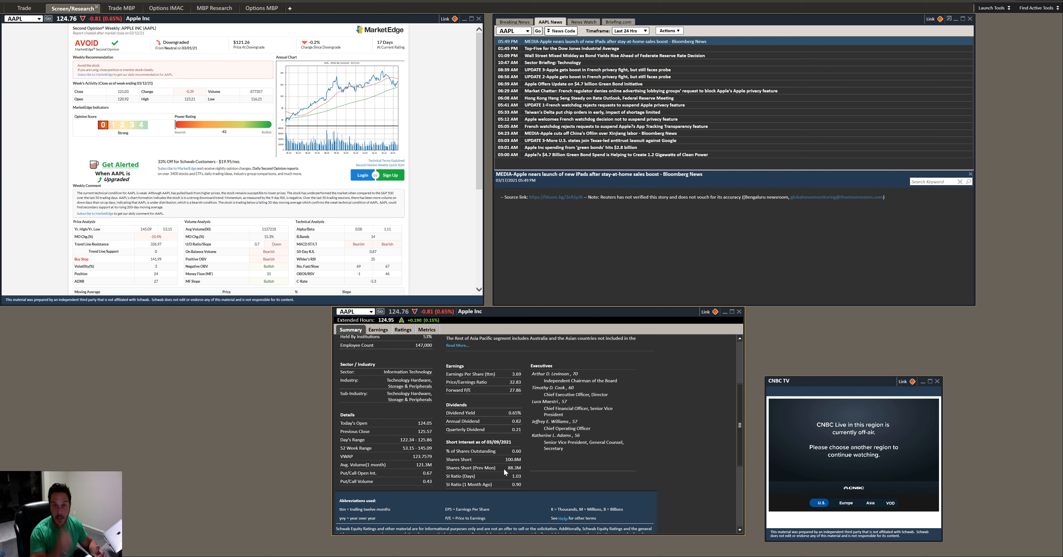
pyautogui.moveTo(453, 487)
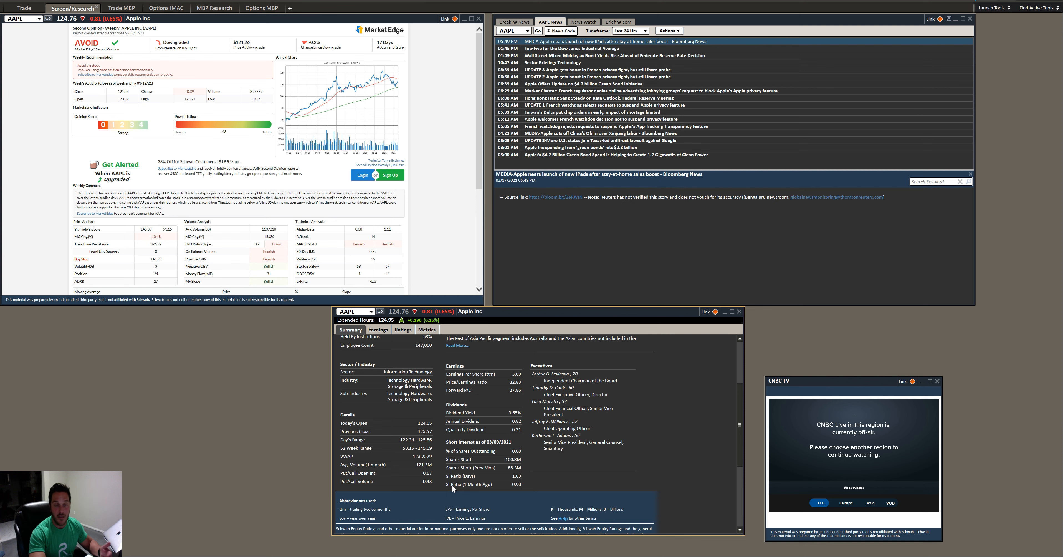
pyautogui.moveTo(497, 453)
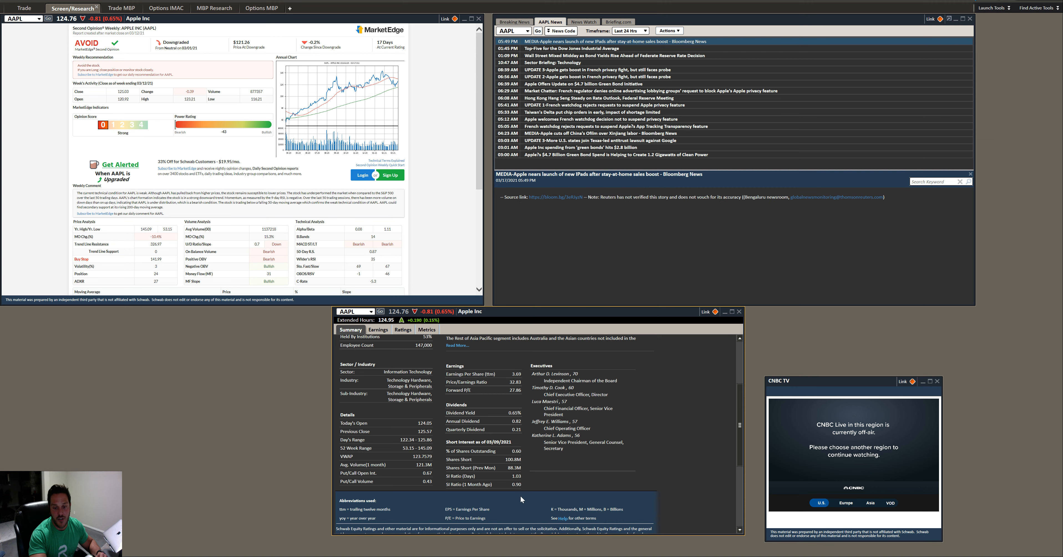
pyautogui.moveTo(588, 473)
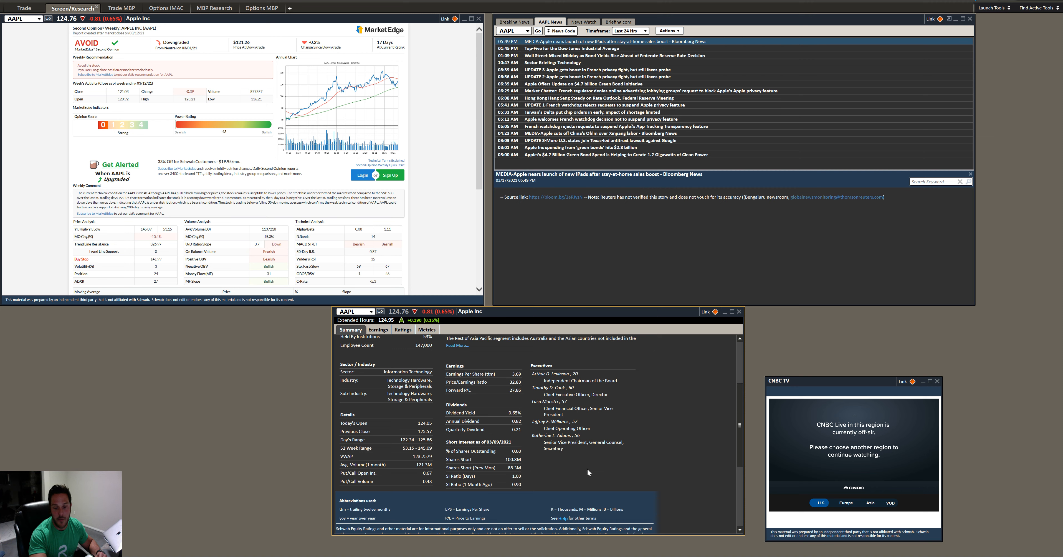
pyautogui.scroll(-3)
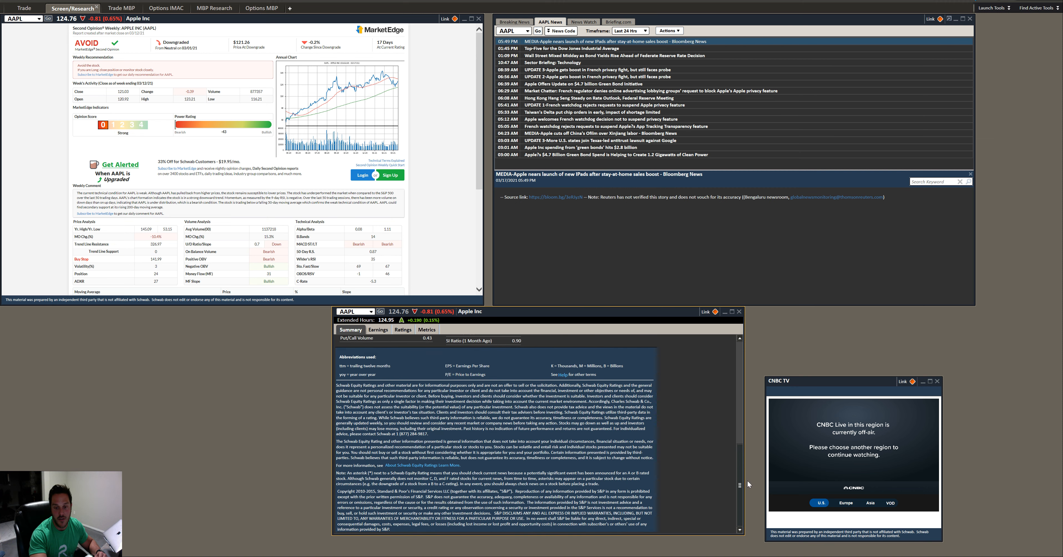
pyautogui.scroll(-3)
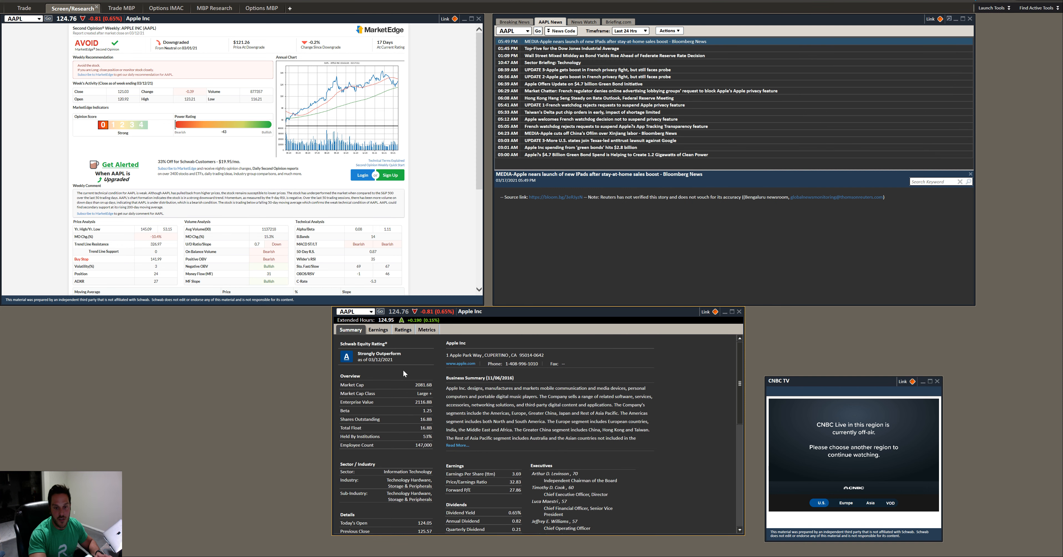
pyautogui.click(377, 330)
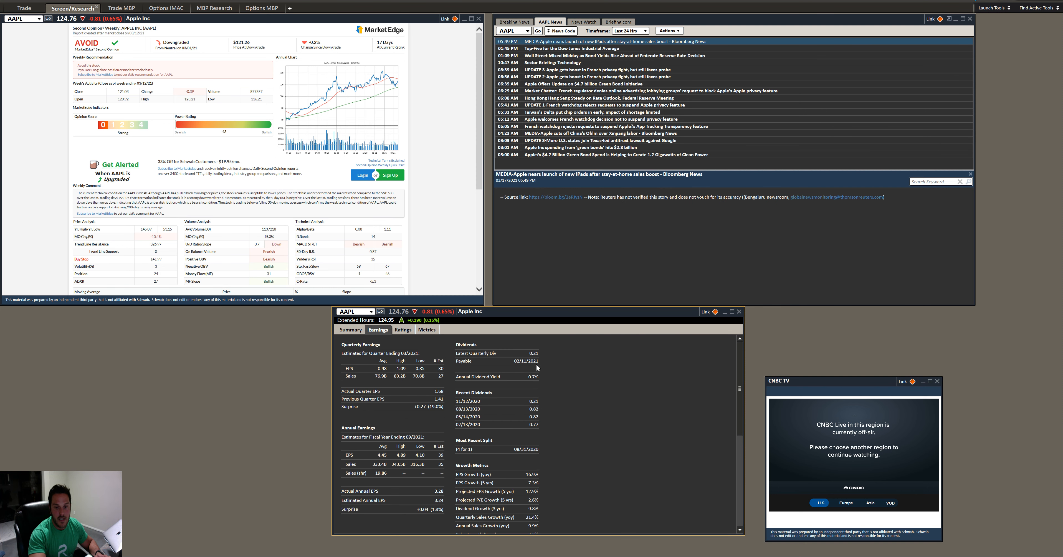
pyautogui.moveTo(375, 375)
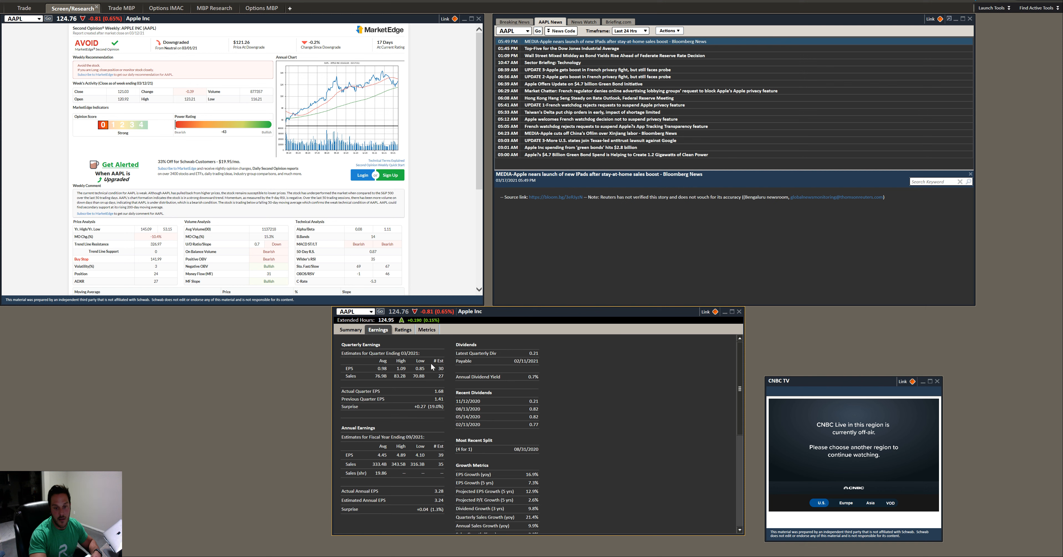
pyautogui.moveTo(418, 371)
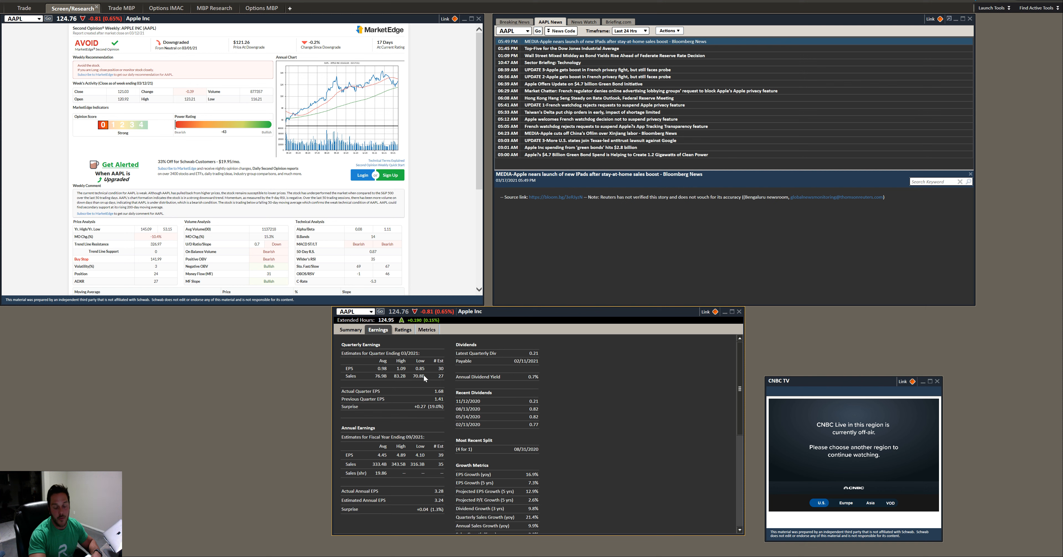
pyautogui.moveTo(428, 387)
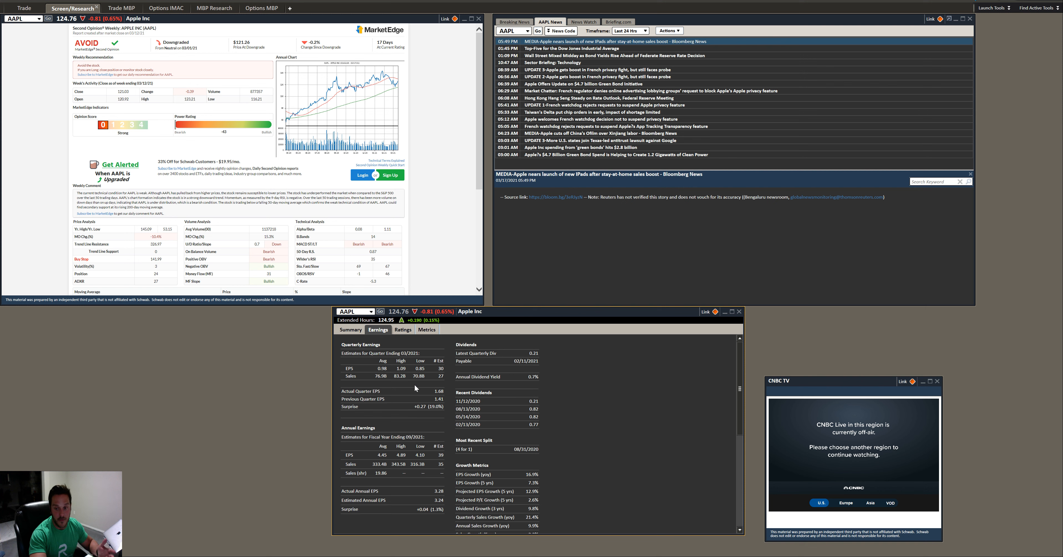
pyautogui.moveTo(462, 372)
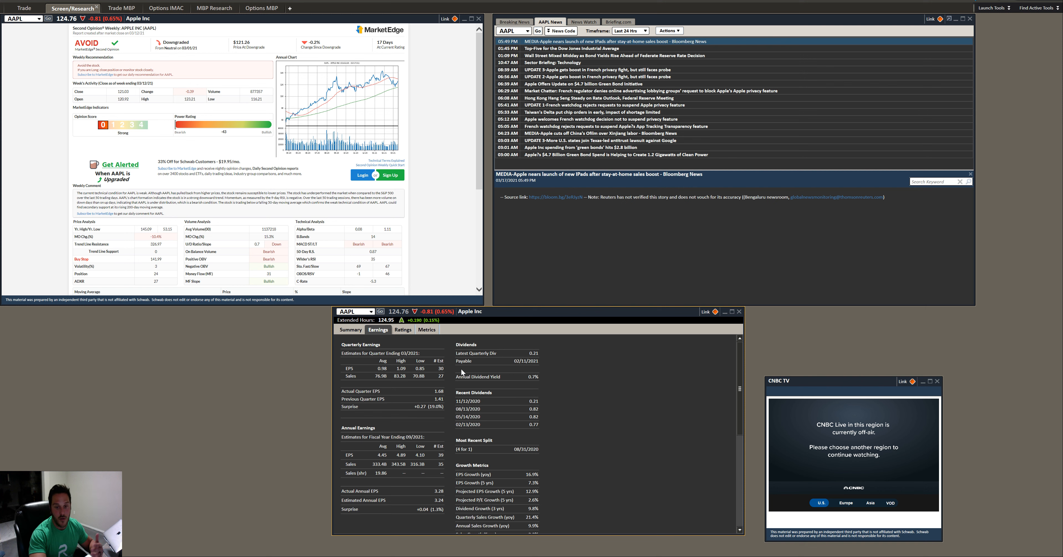
pyautogui.moveTo(548, 357)
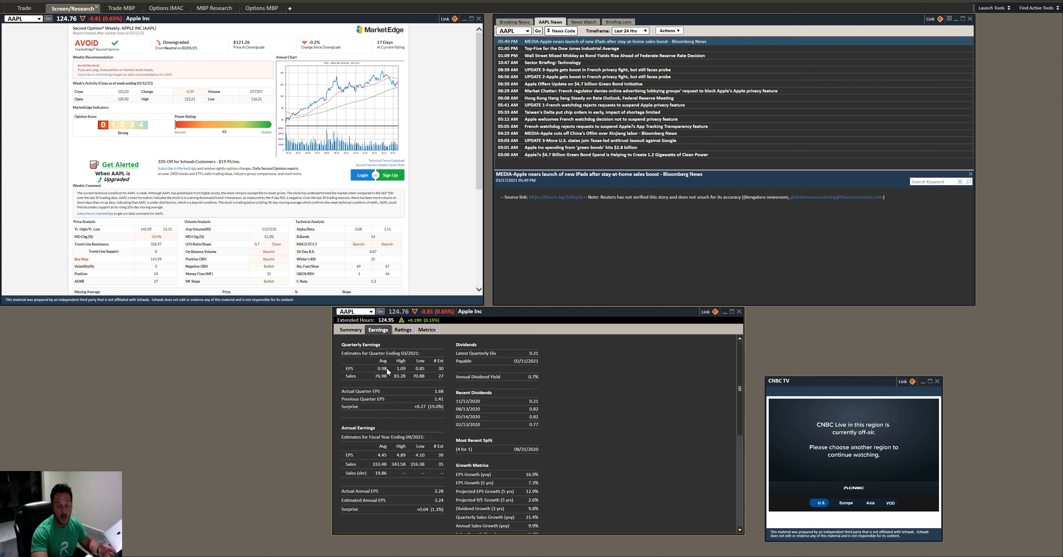
pyautogui.moveTo(390, 373)
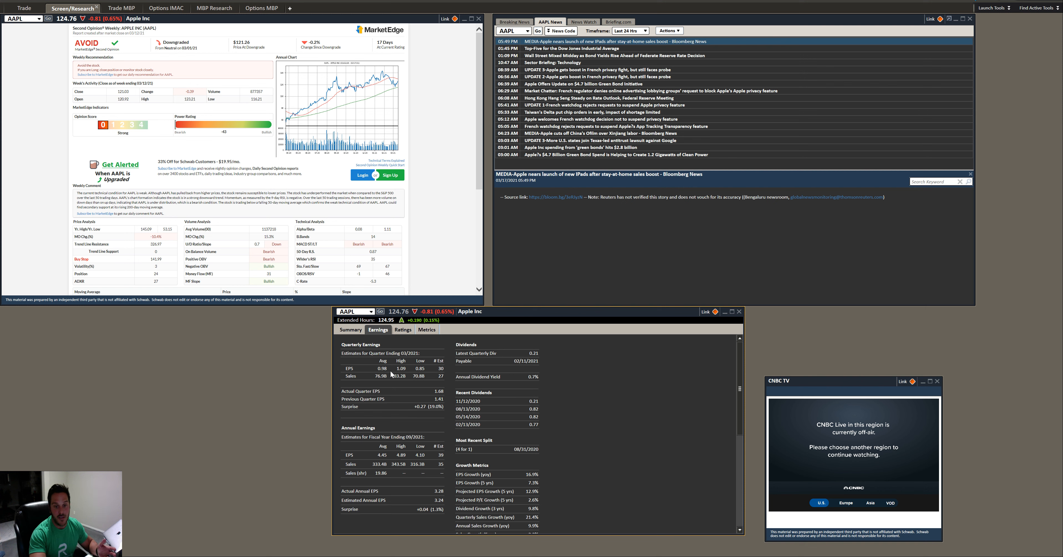
pyautogui.moveTo(393, 373)
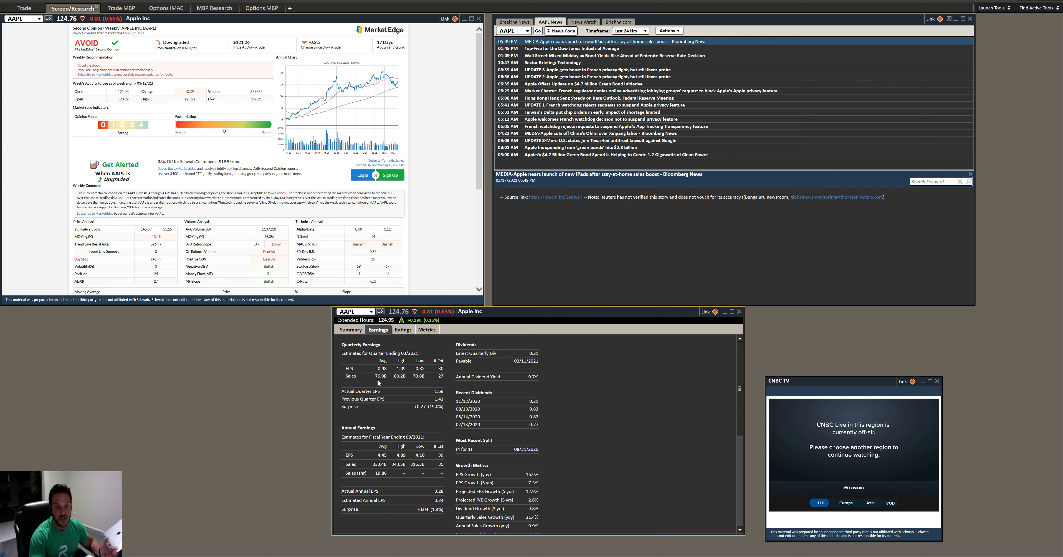
pyautogui.moveTo(371, 422)
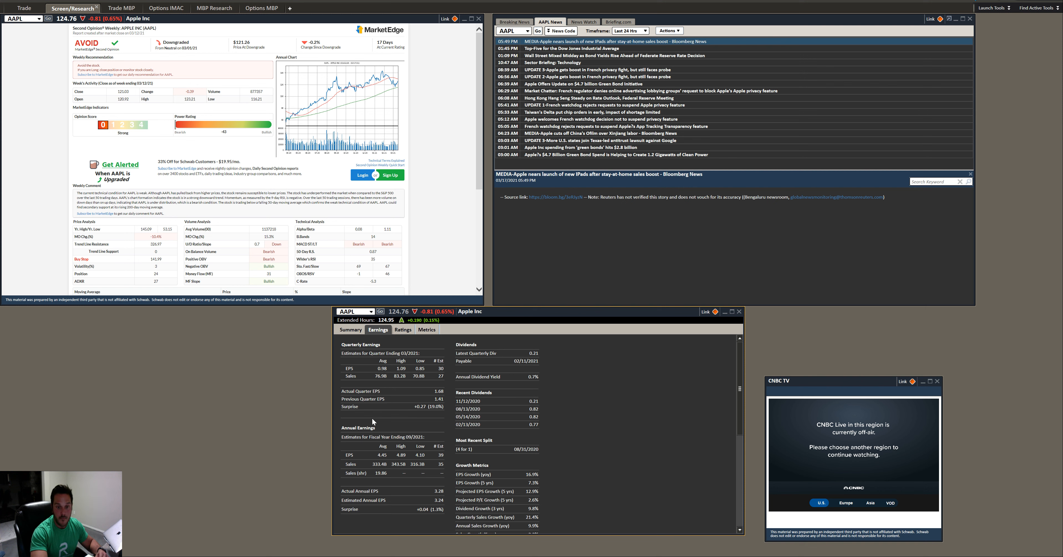
pyautogui.moveTo(469, 443)
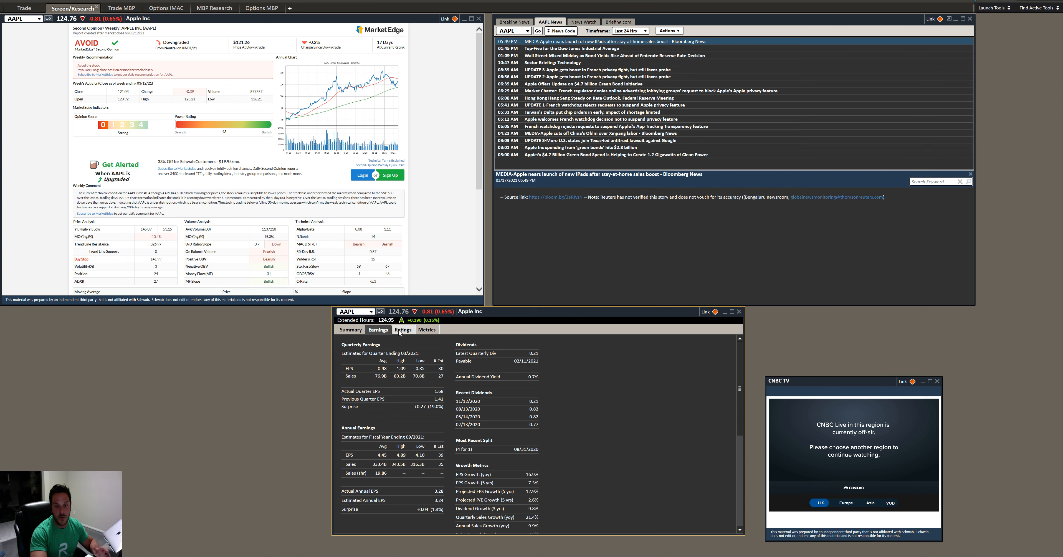
# - Switch Apple's research panel to the Ratings view showing equity rating, analyst opinions and insider activity
pyautogui.click(402, 330)
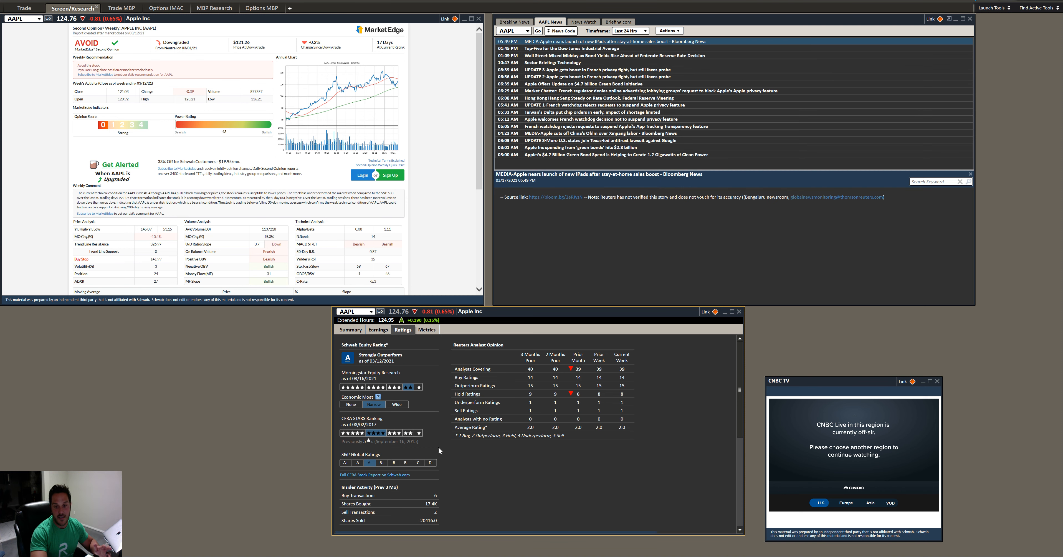
pyautogui.moveTo(545, 463)
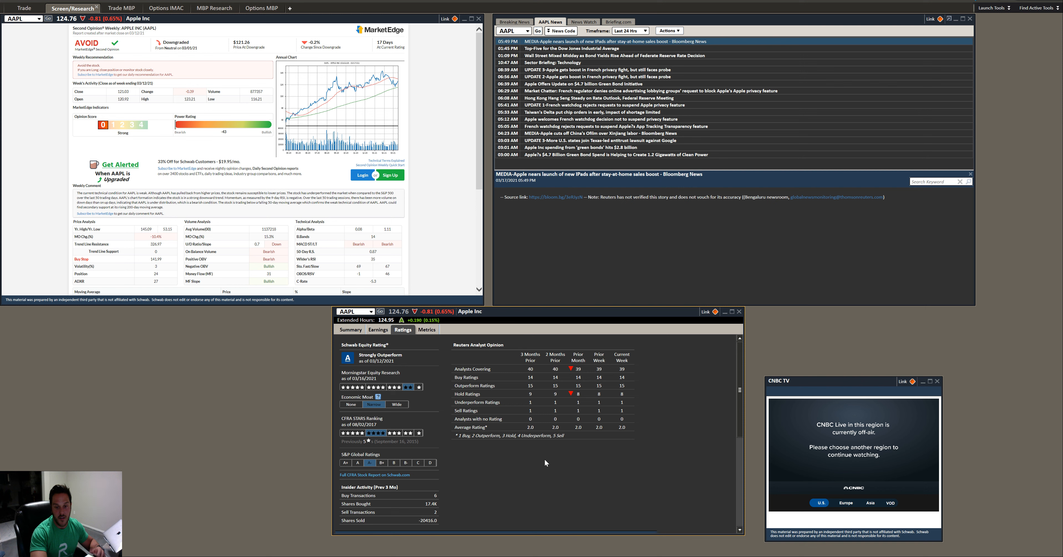
pyautogui.moveTo(518, 462)
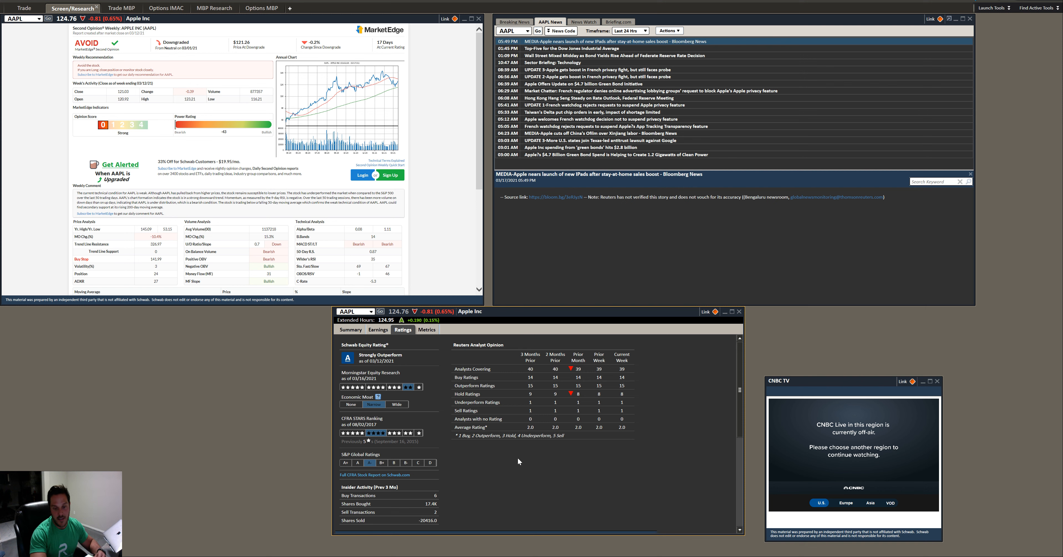
pyautogui.moveTo(510, 463)
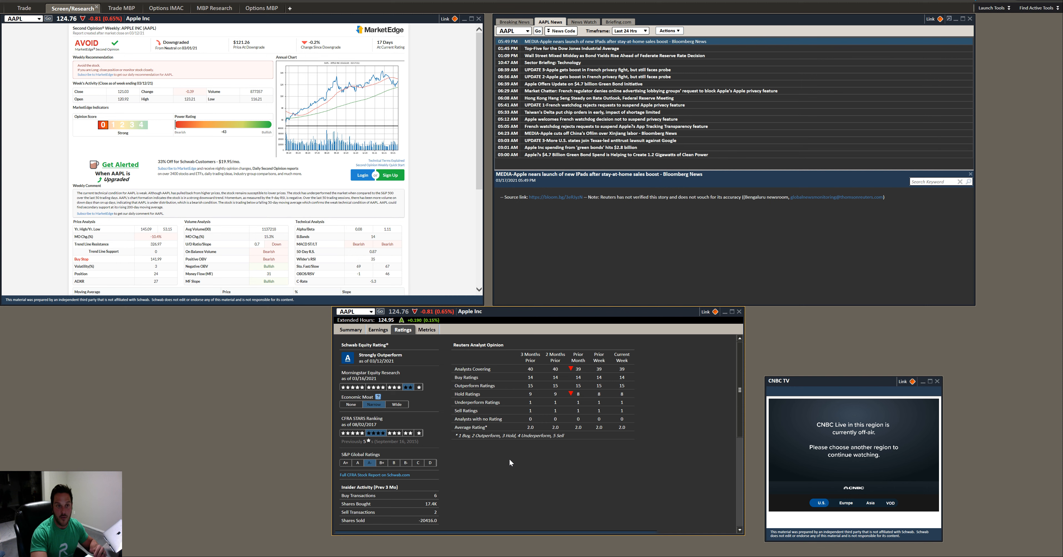
pyautogui.click(426, 330)
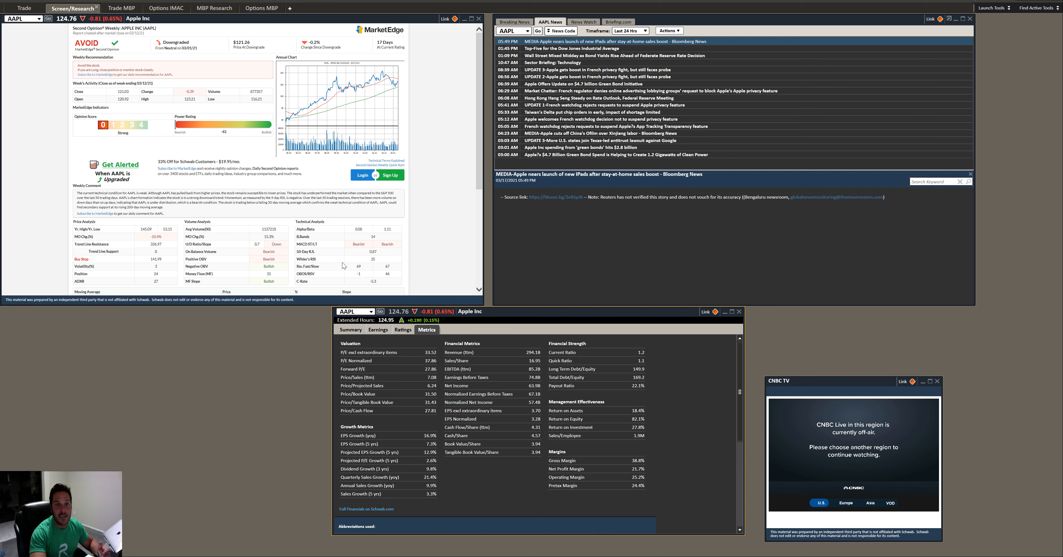
pyautogui.moveTo(375, 42)
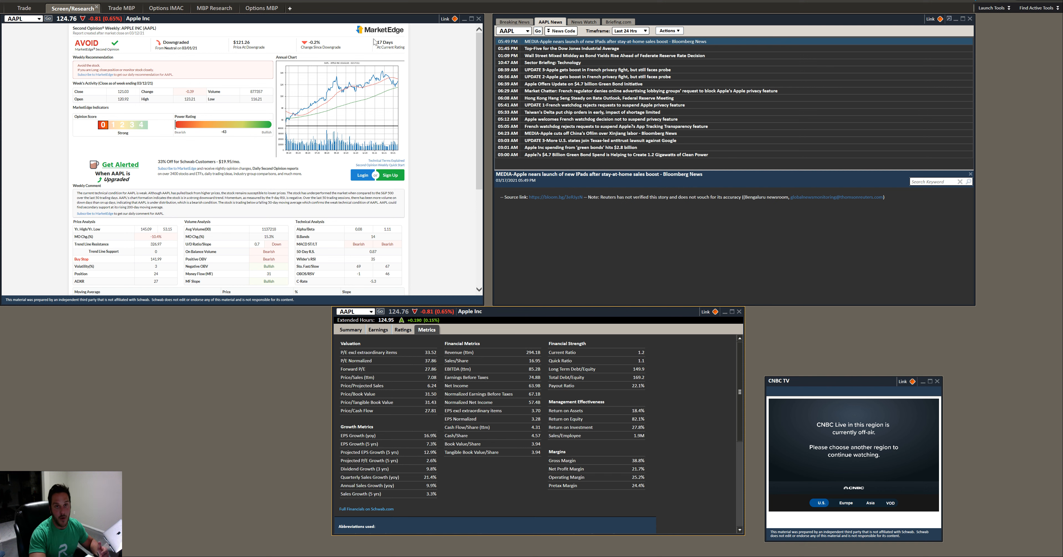
pyautogui.moveTo(400, 43)
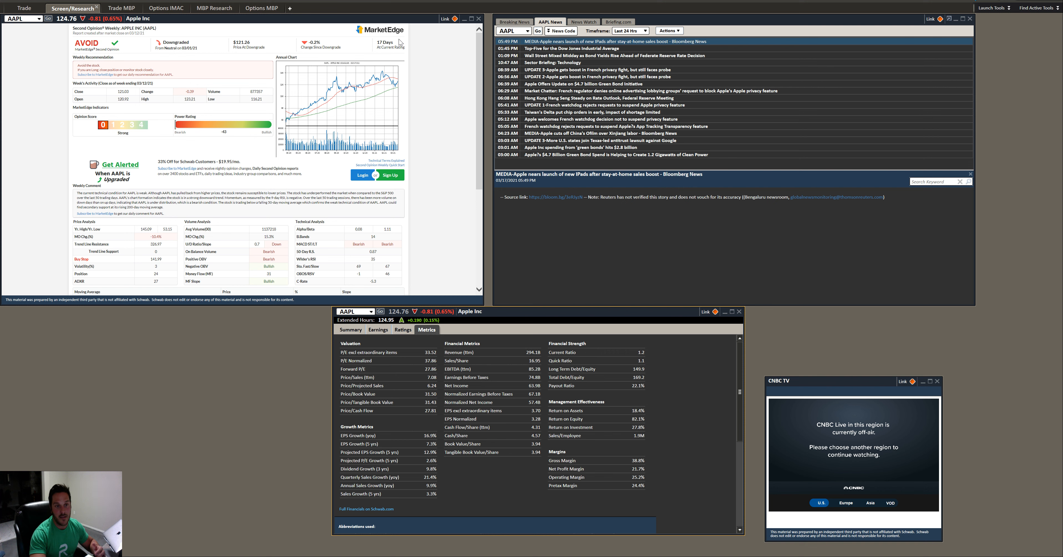
pyautogui.moveTo(483, 408)
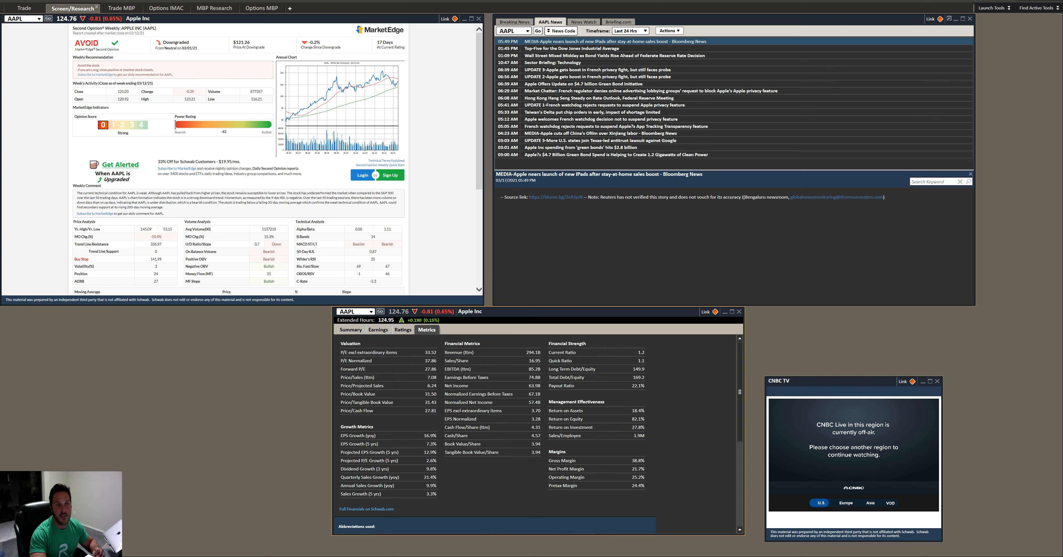
pyautogui.moveTo(82, 52)
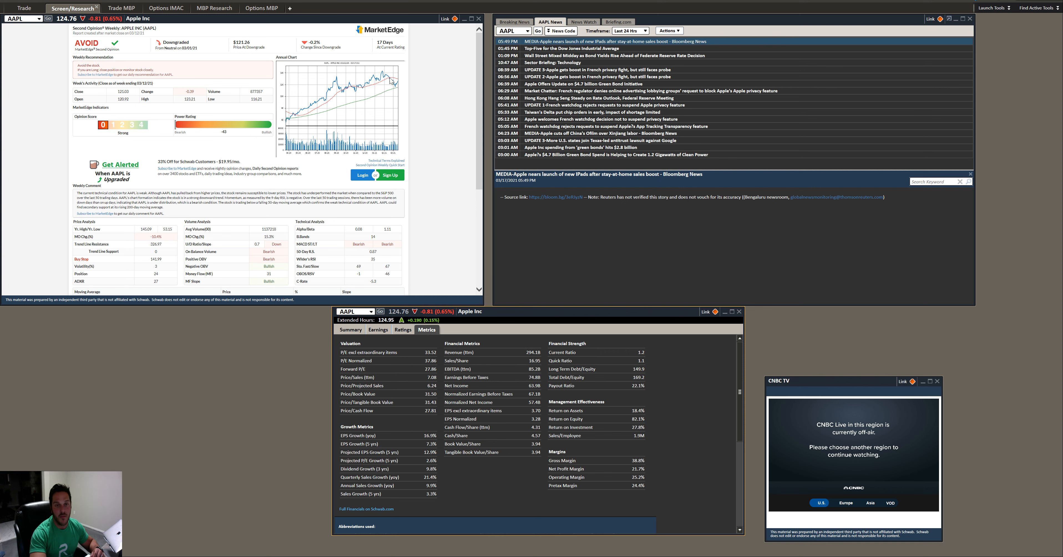
pyautogui.moveTo(367, 89)
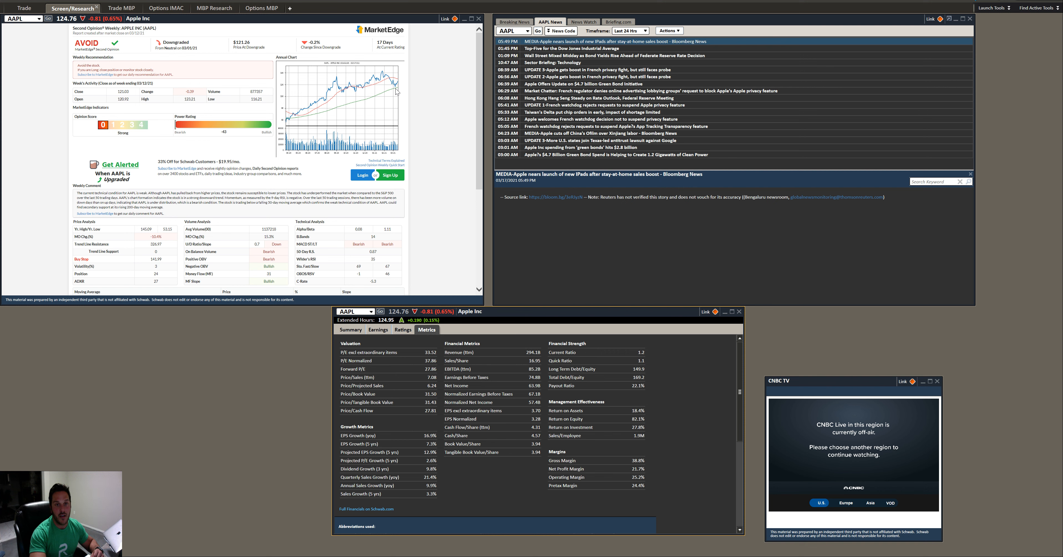
pyautogui.moveTo(397, 92)
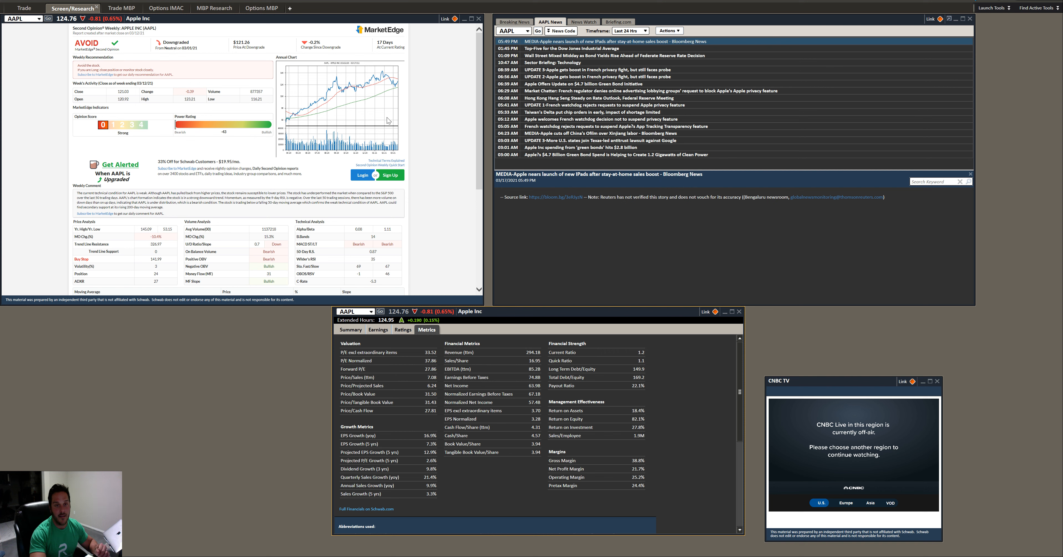
pyautogui.moveTo(119, 61)
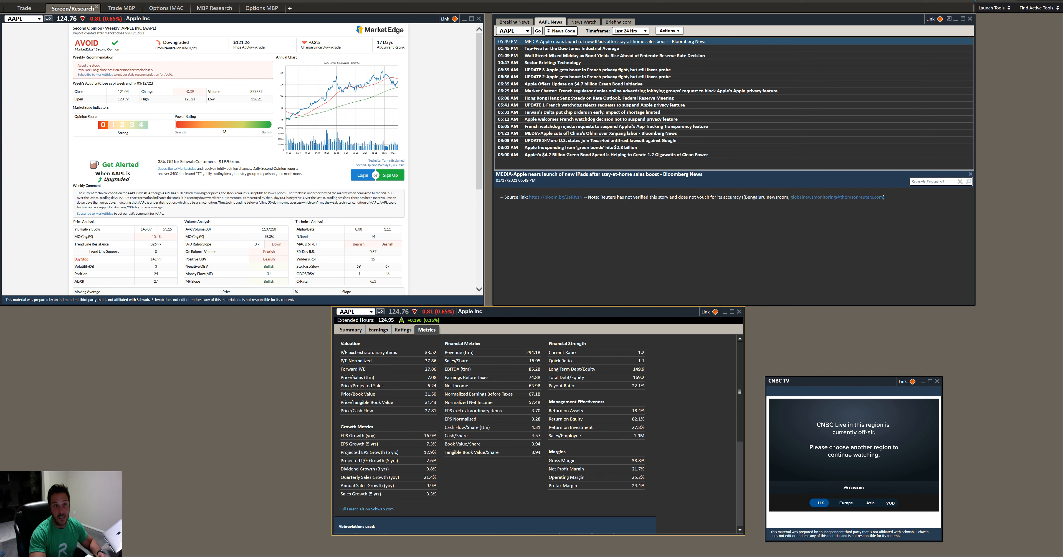
pyautogui.moveTo(150, 57)
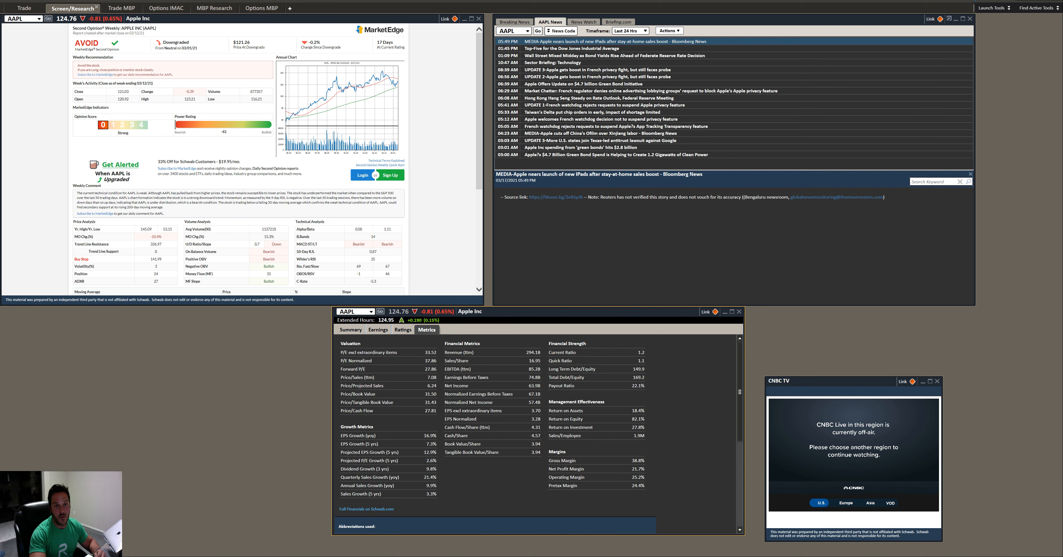
pyautogui.moveTo(403, 40)
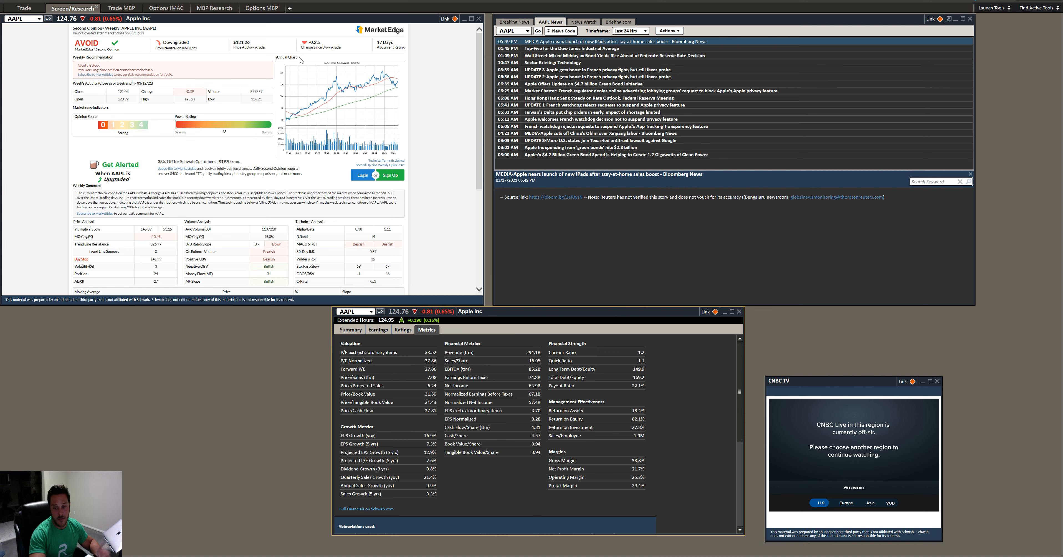
pyautogui.moveTo(238, 61)
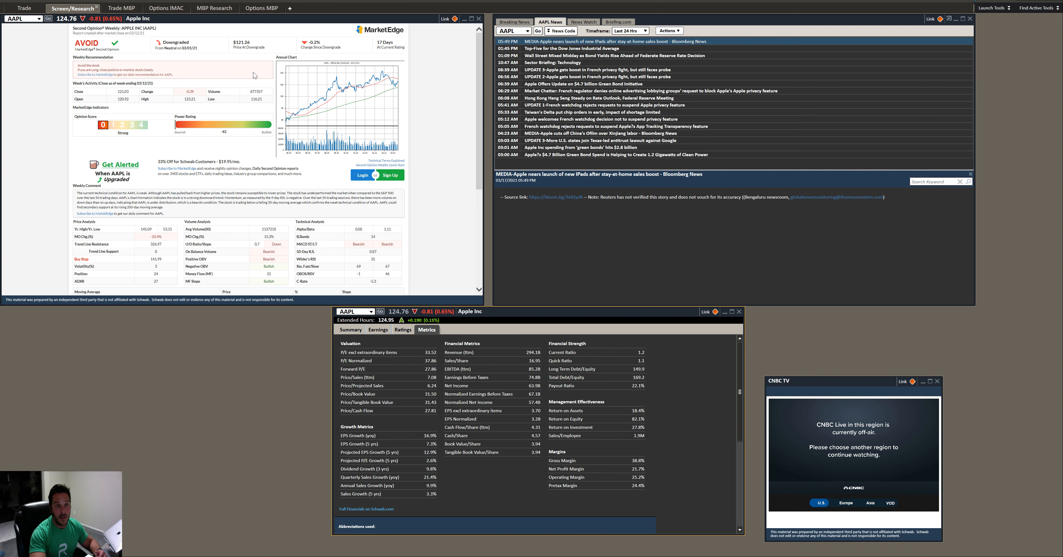
pyautogui.moveTo(124, 134)
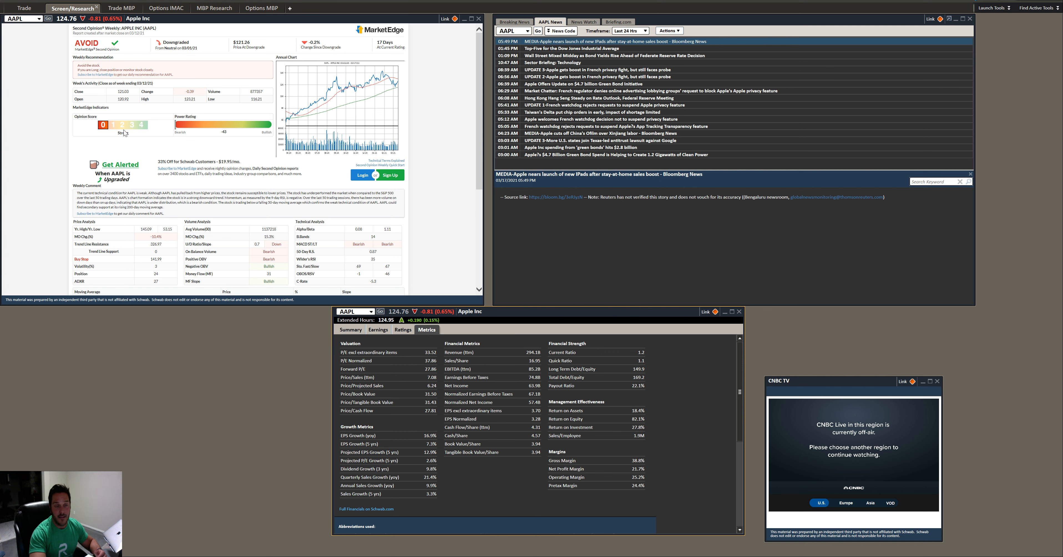
pyautogui.moveTo(124, 132)
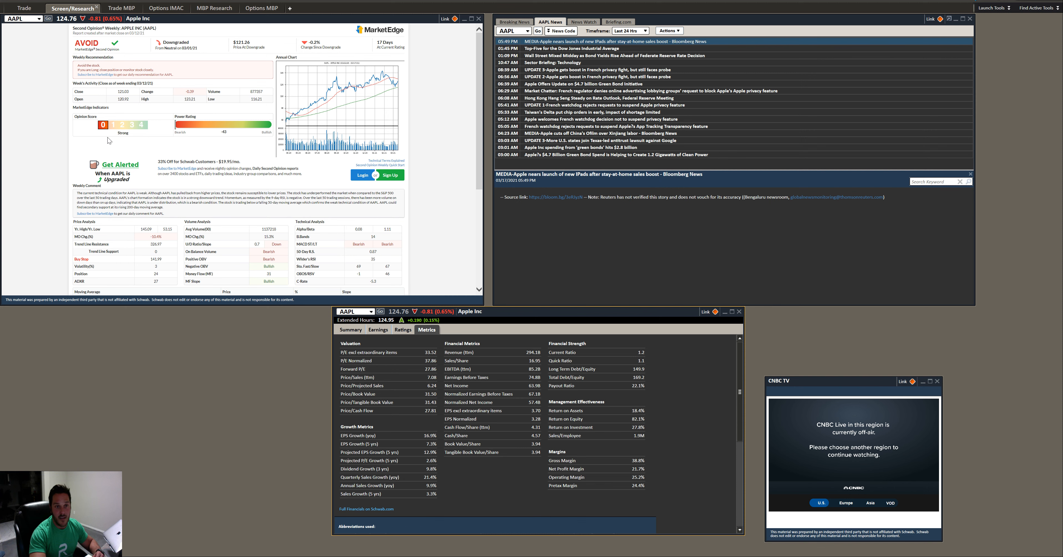
pyautogui.scroll(-3)
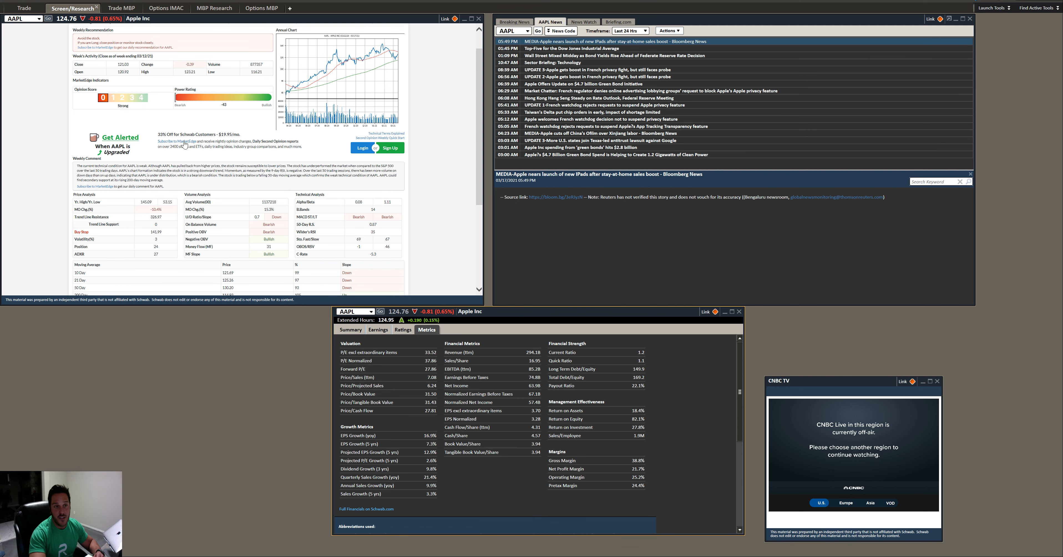
pyautogui.moveTo(149, 118)
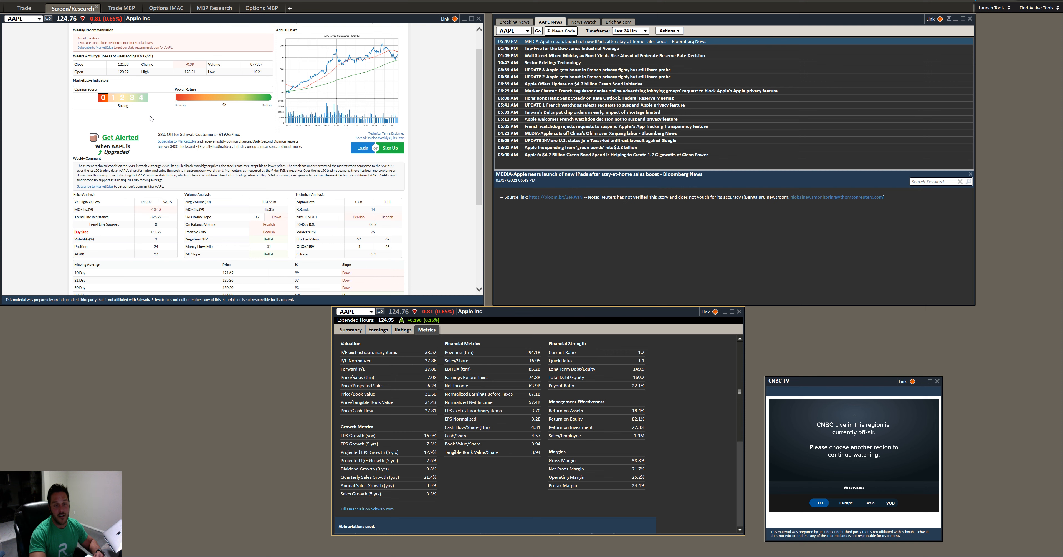
pyautogui.moveTo(129, 102)
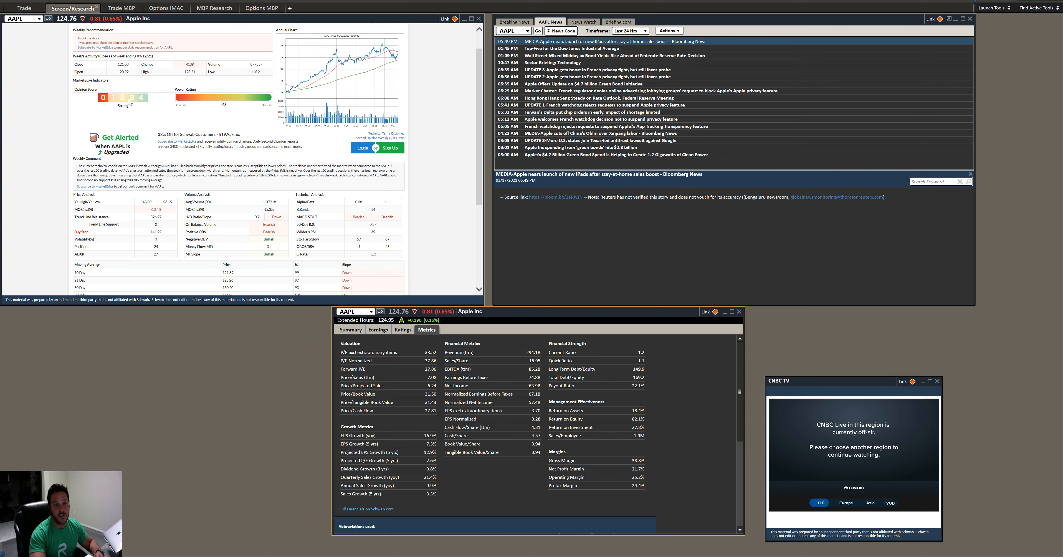
pyautogui.moveTo(89, 100)
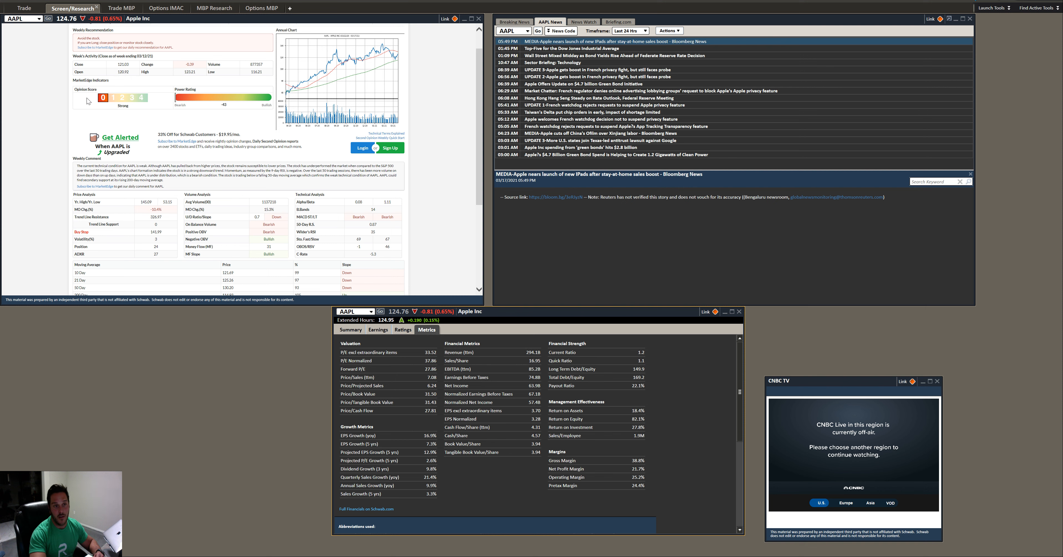
pyautogui.moveTo(111, 101)
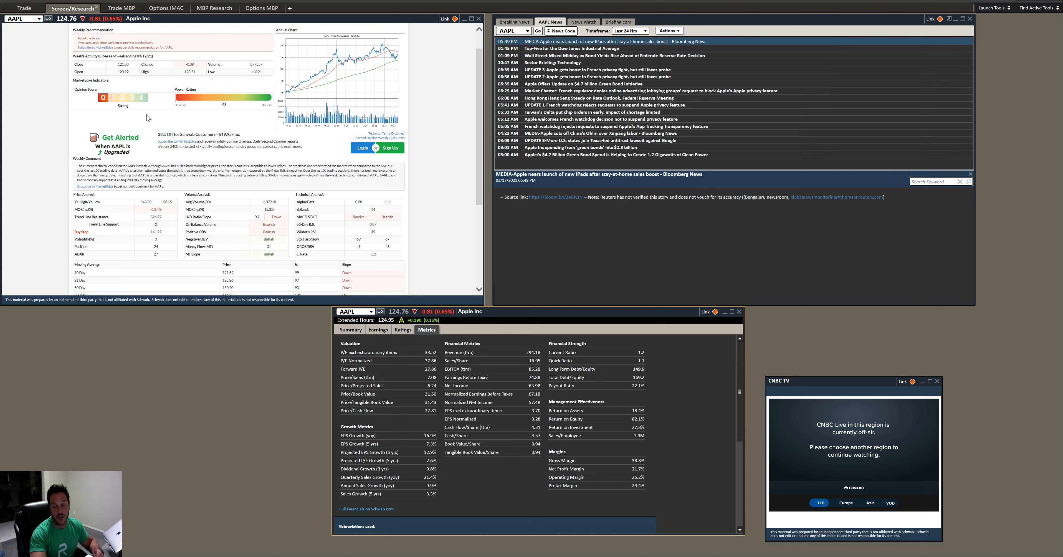
pyautogui.moveTo(100, 112)
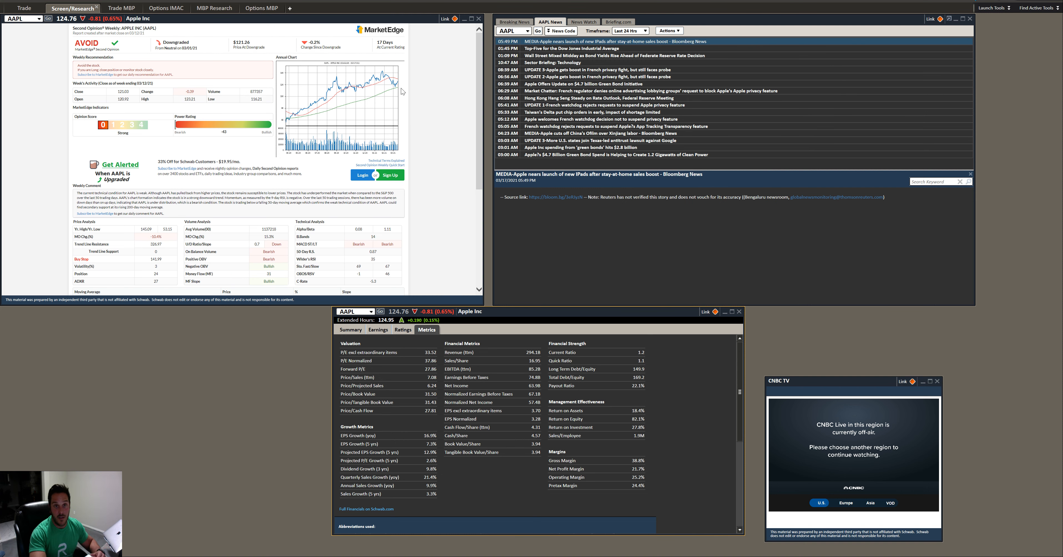
pyautogui.moveTo(309, 62)
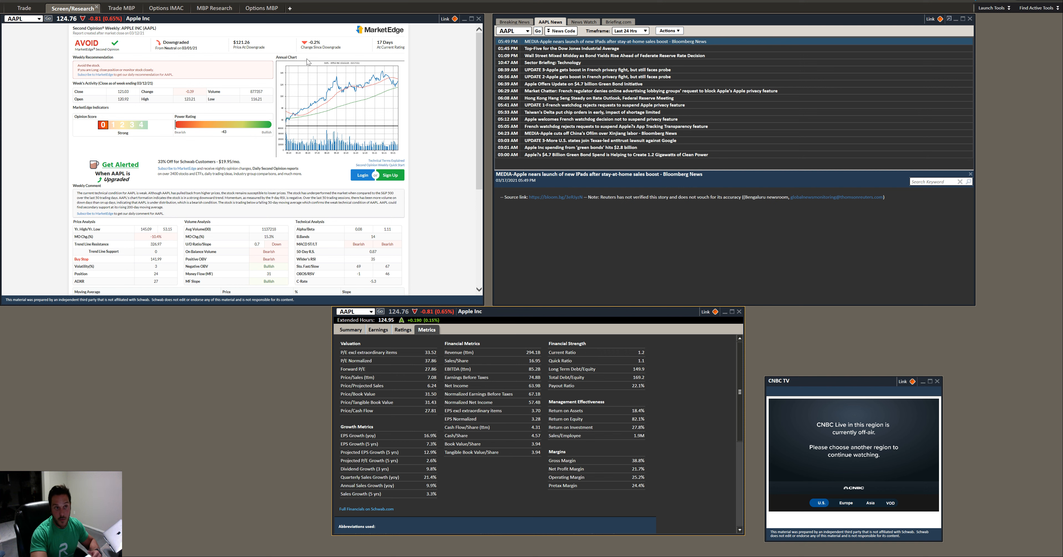
pyautogui.moveTo(360, 73)
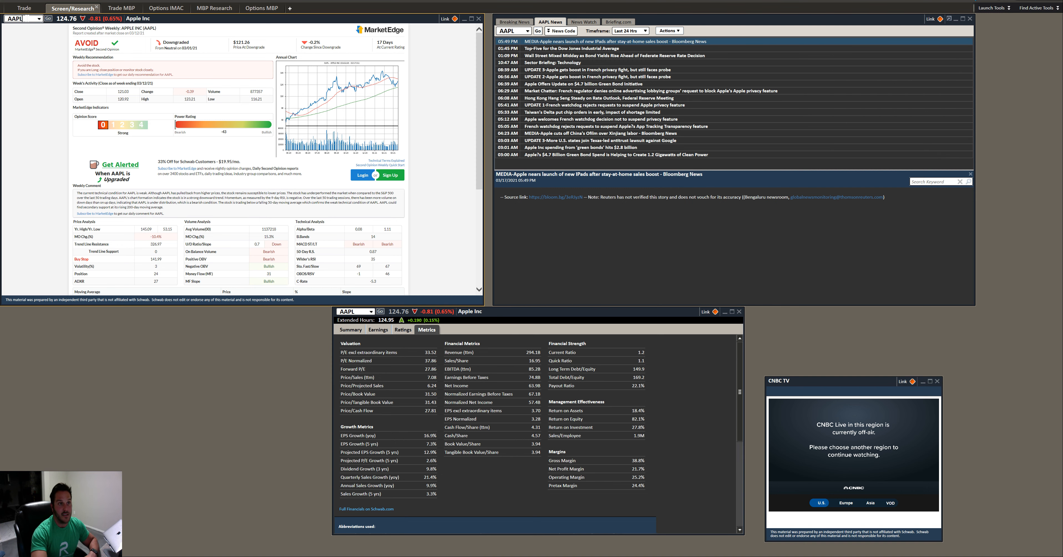
# - Load TSLA into the symbol box so the linked news and metrics windows show Tesla
pyautogui.write('TSLA')
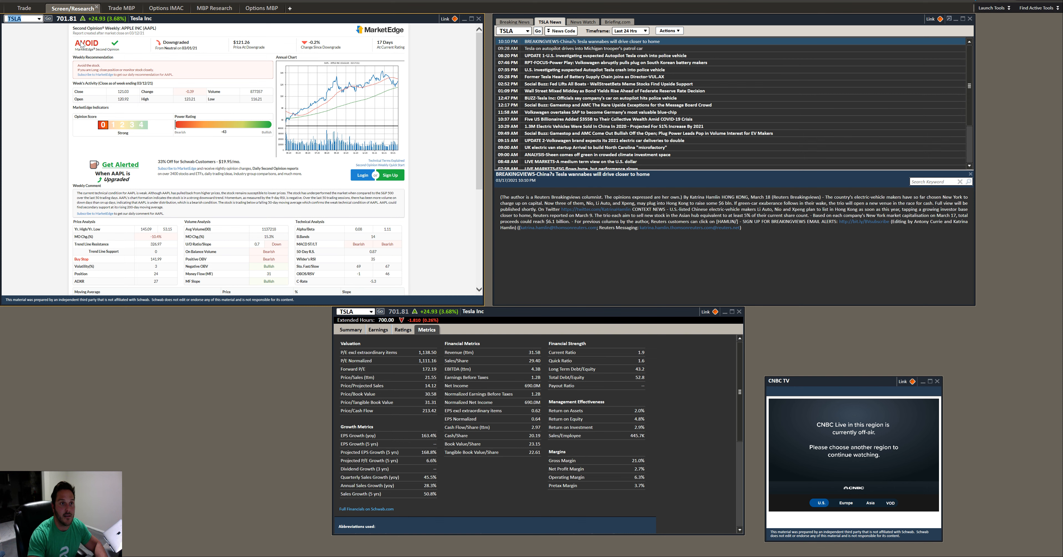
pyautogui.moveTo(80, 44)
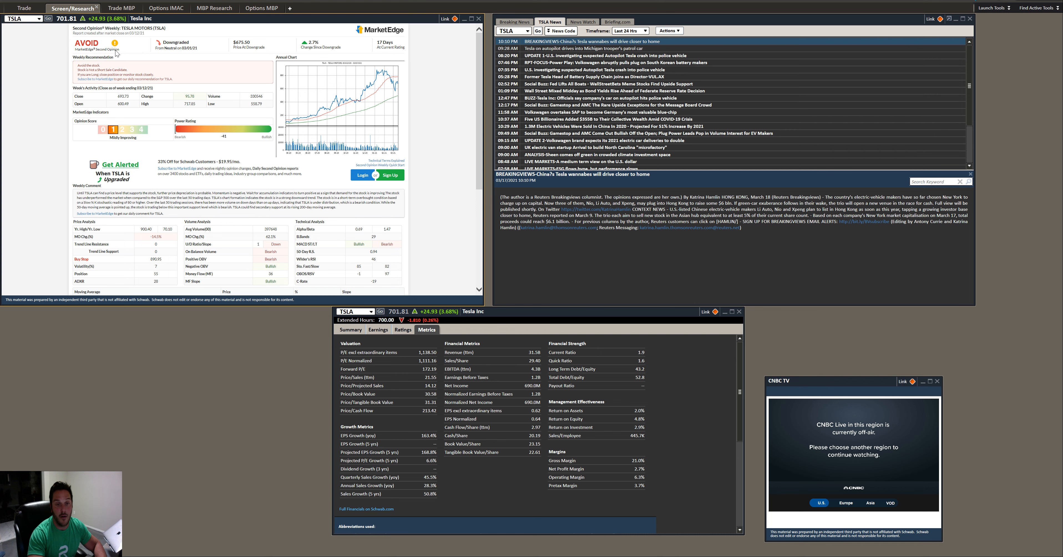
pyautogui.moveTo(103, 137)
pyautogui.write('BA')
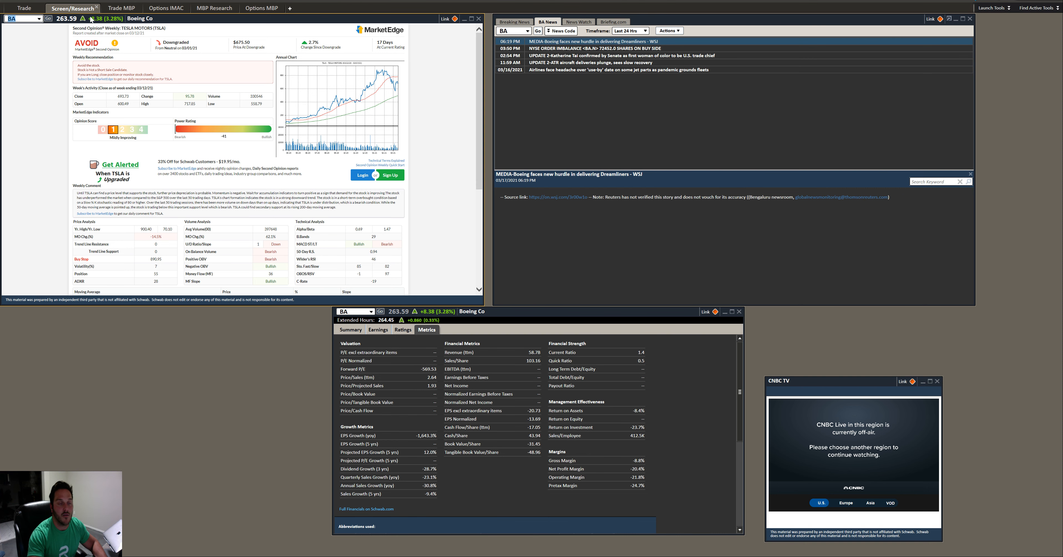
# - Scroll Boeing's MarketEdge Second Opinion report to review its LONG rating and commentary
pyautogui.scroll(-3)
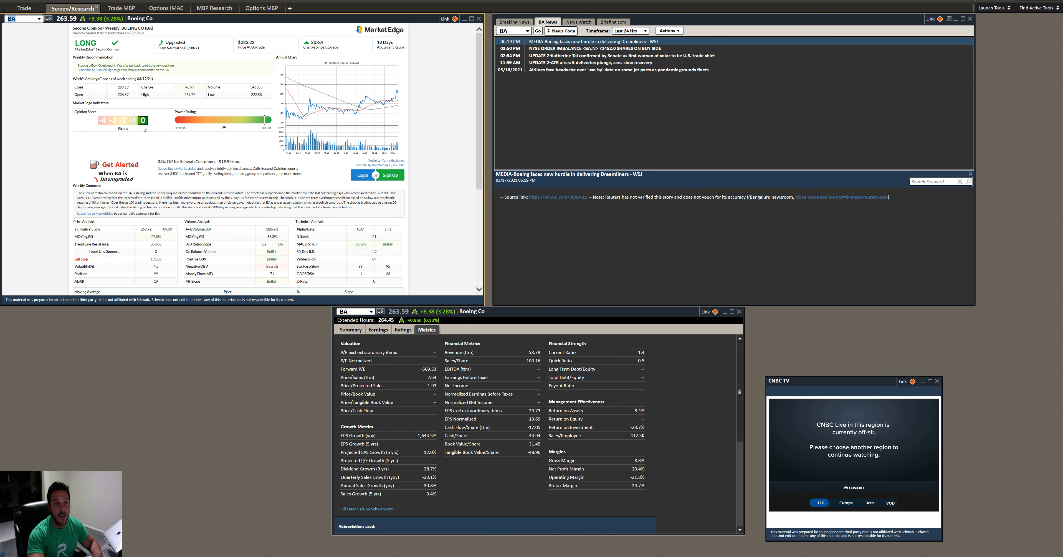
pyautogui.moveTo(106, 127)
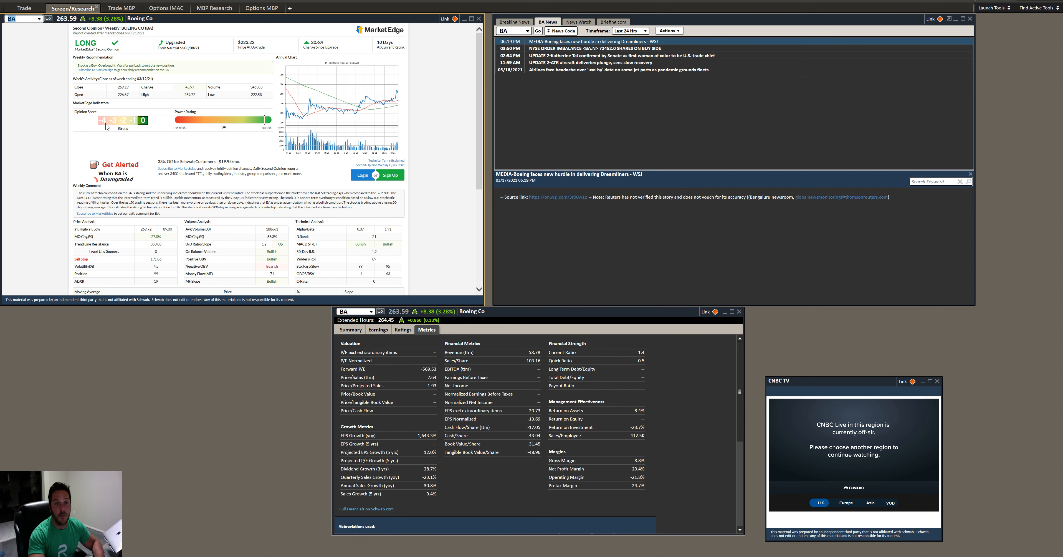
pyautogui.moveTo(416, 89)
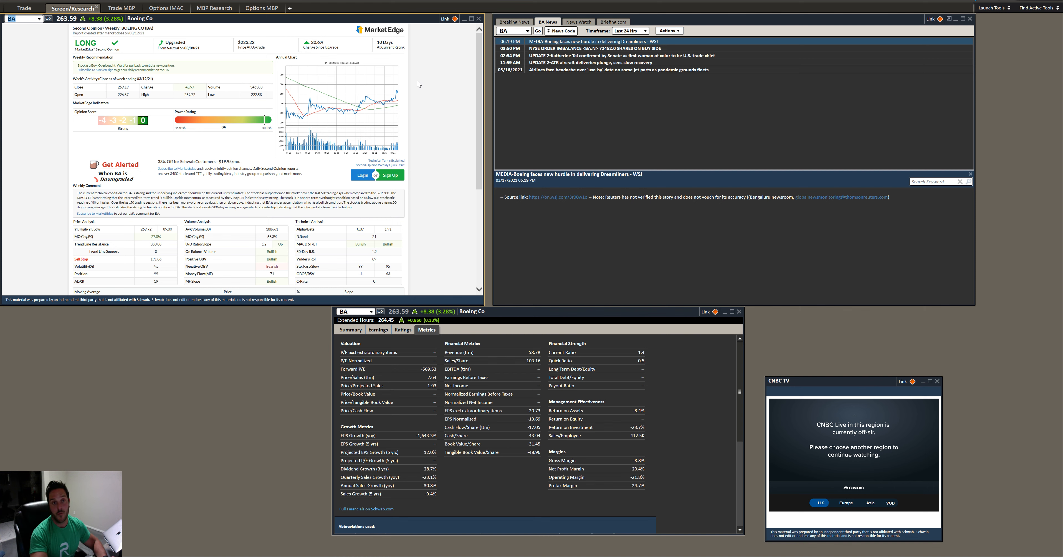
pyautogui.moveTo(188, 139)
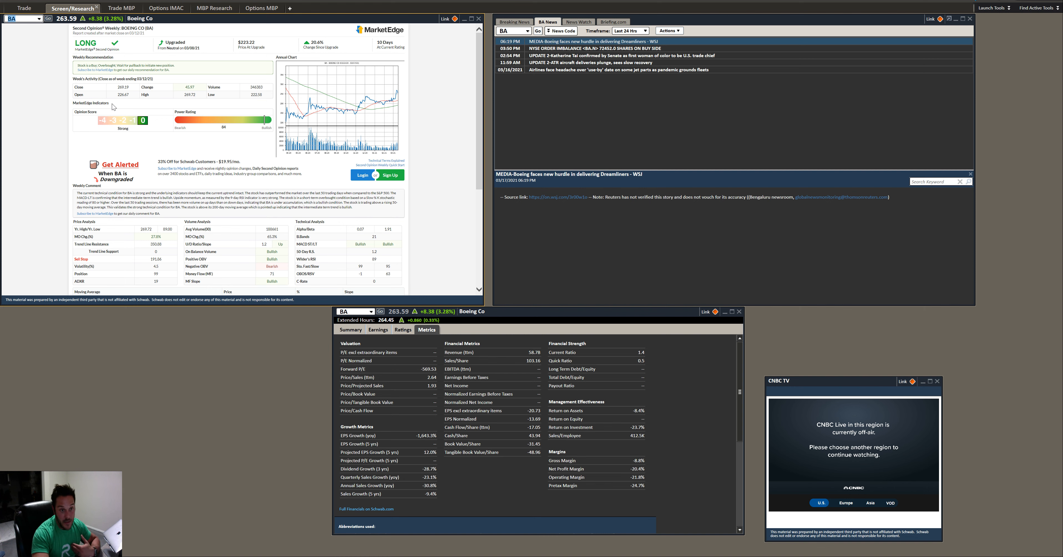
pyautogui.moveTo(346, 43)
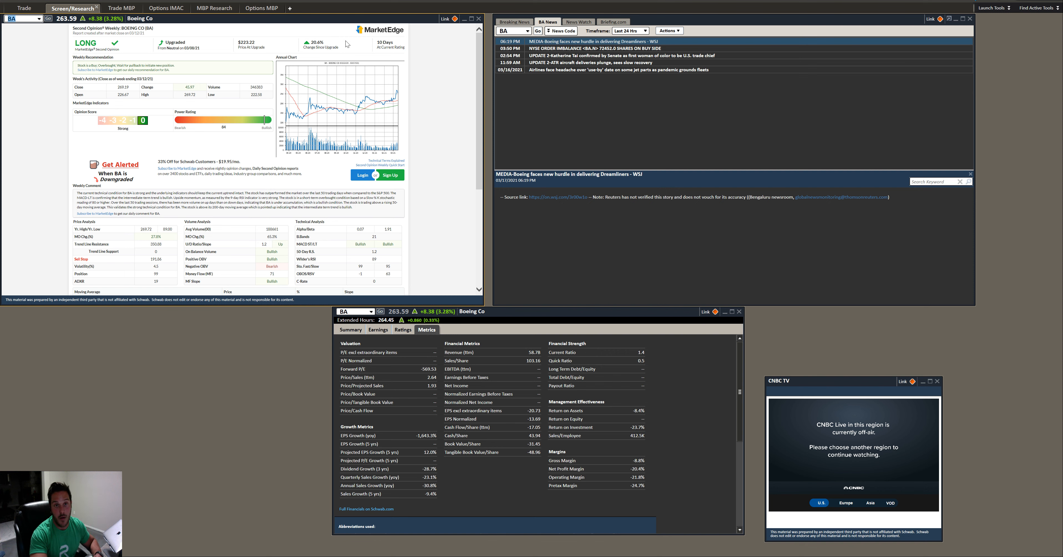
pyautogui.moveTo(375, 61)
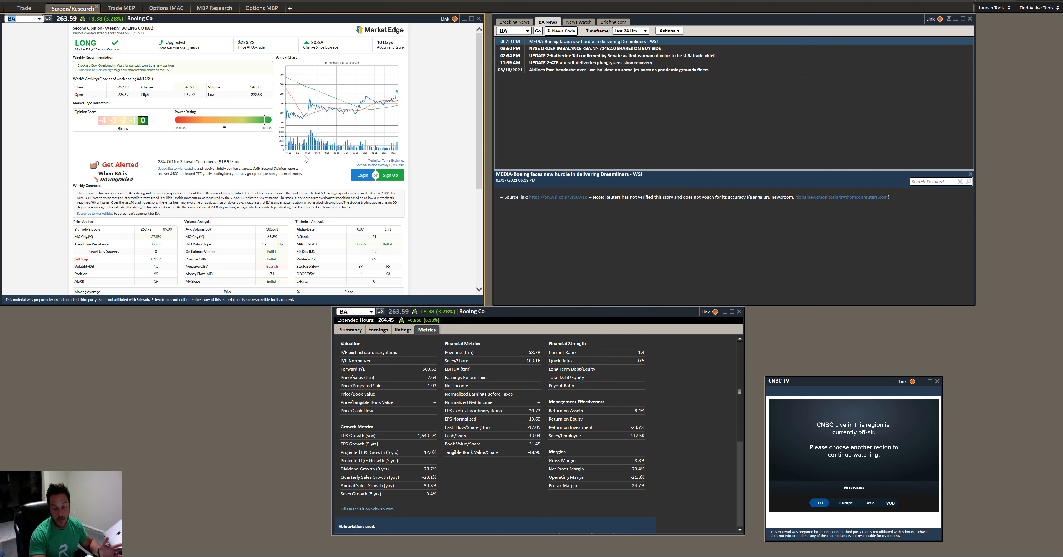
pyautogui.moveTo(415, 304)
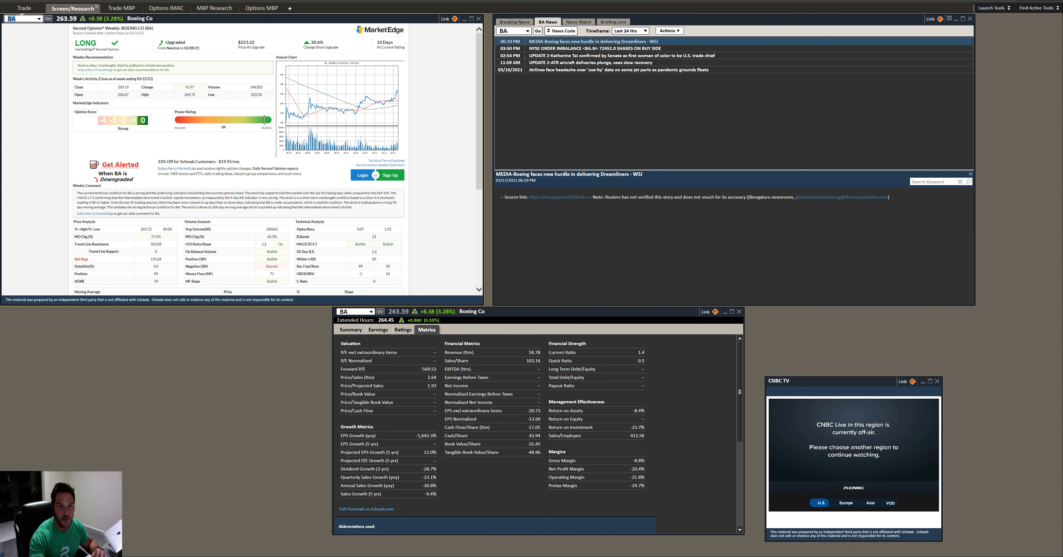
pyautogui.moveTo(59, 103)
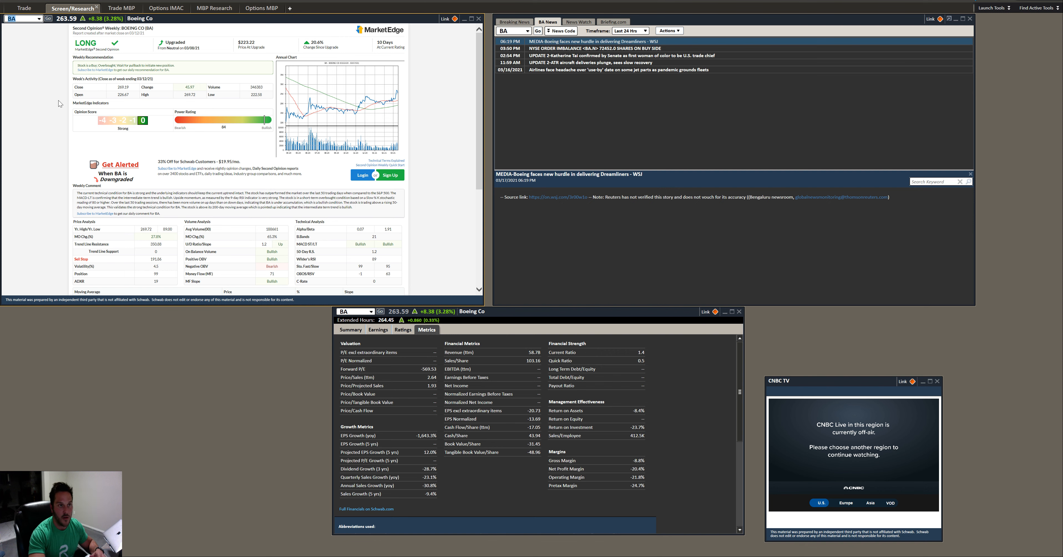
pyautogui.moveTo(52, 120)
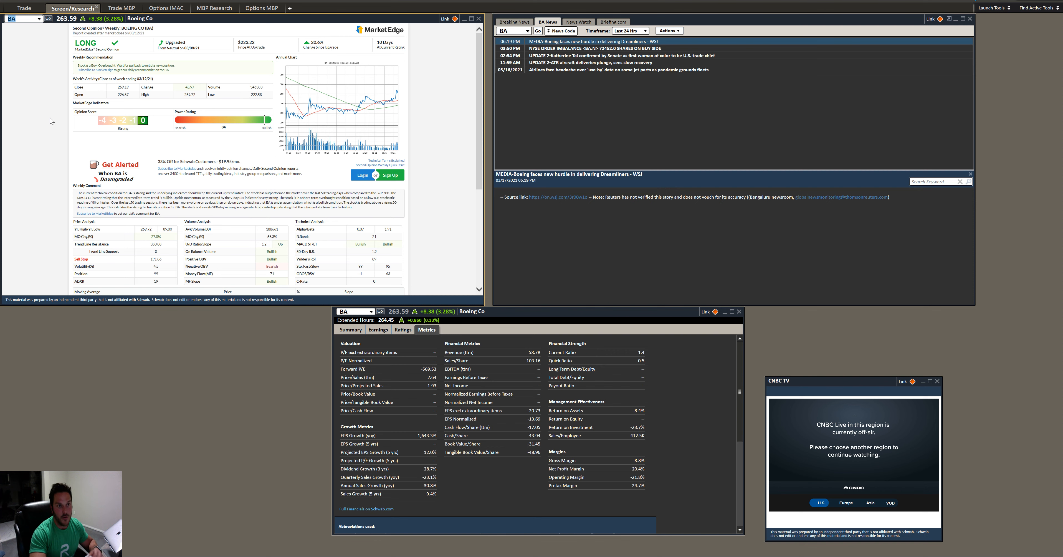